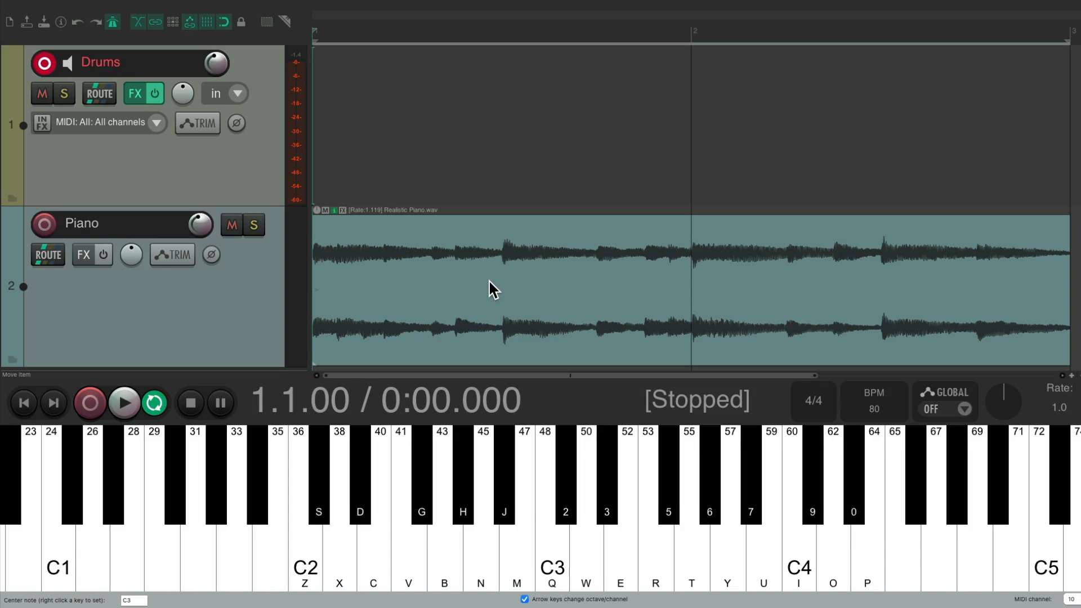
Step: Audition the project with a short playback and stop it
left_click(124, 403)
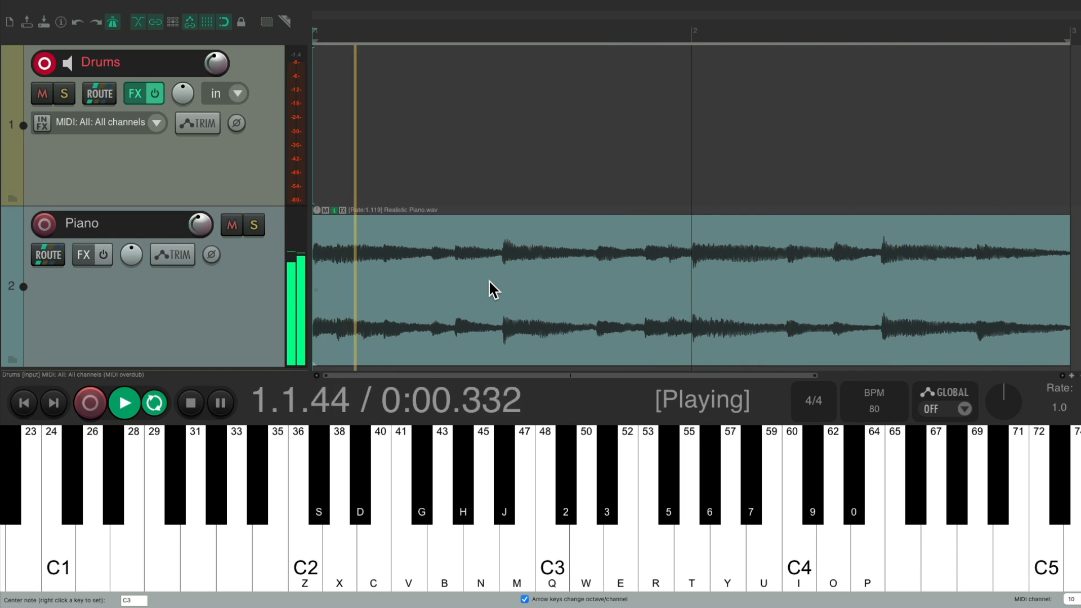
left_click(191, 403)
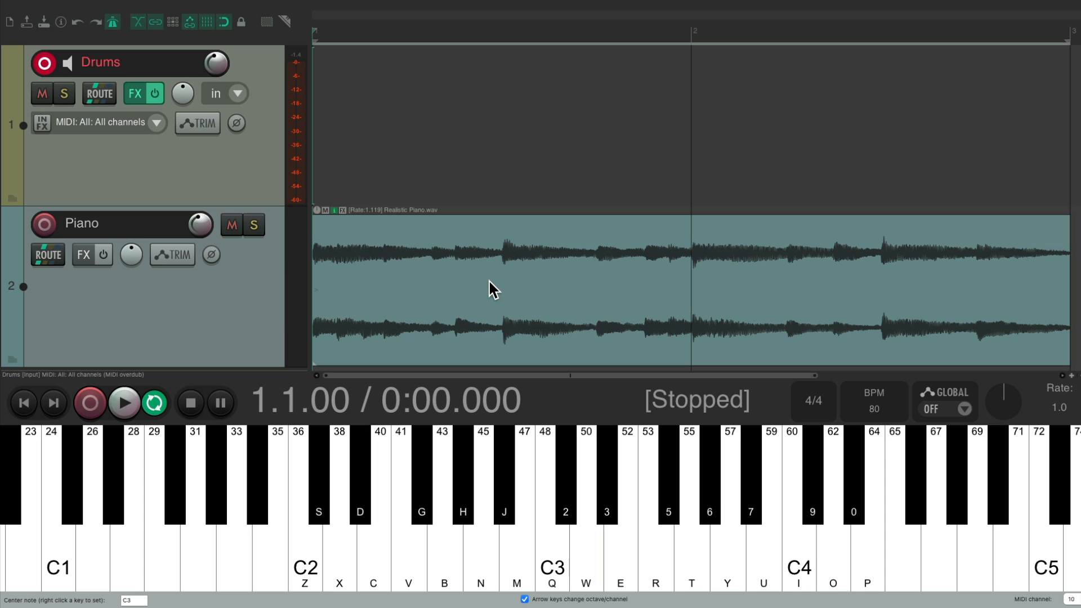
mouse_move(258, 174)
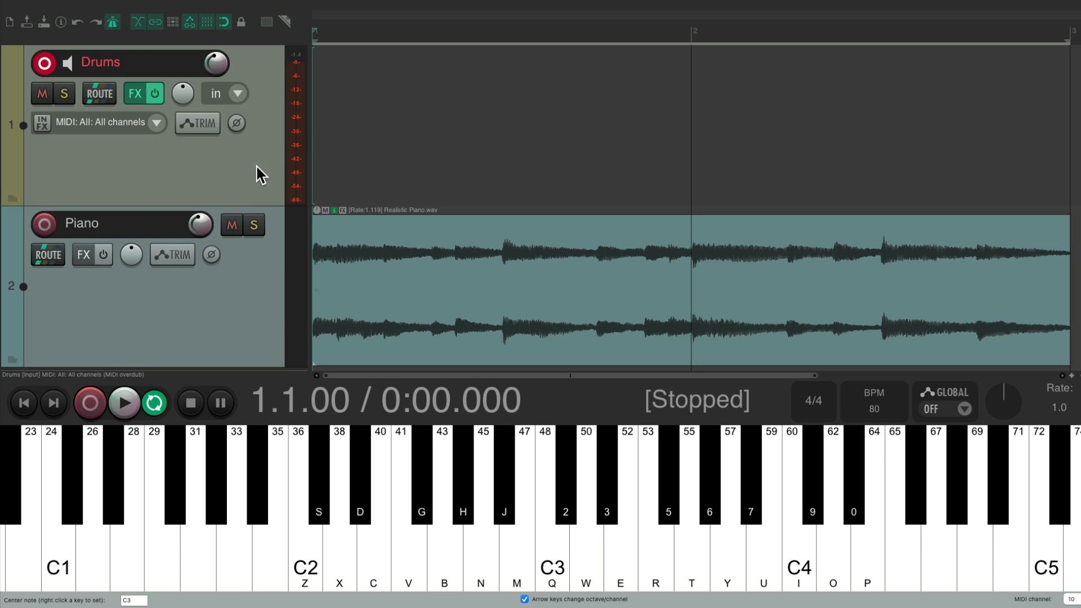
Step: Review the Drums track's ReaSamplOmatic5000 instances, including the Hi Hat Closed and Perc samplers
left_click(133, 94)
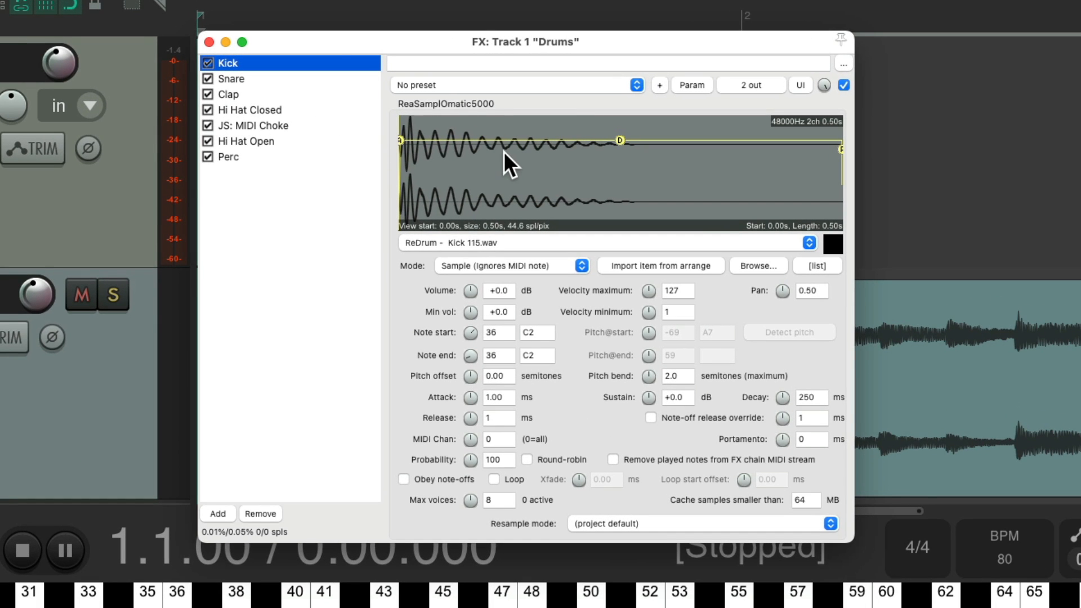
left_click(229, 94)
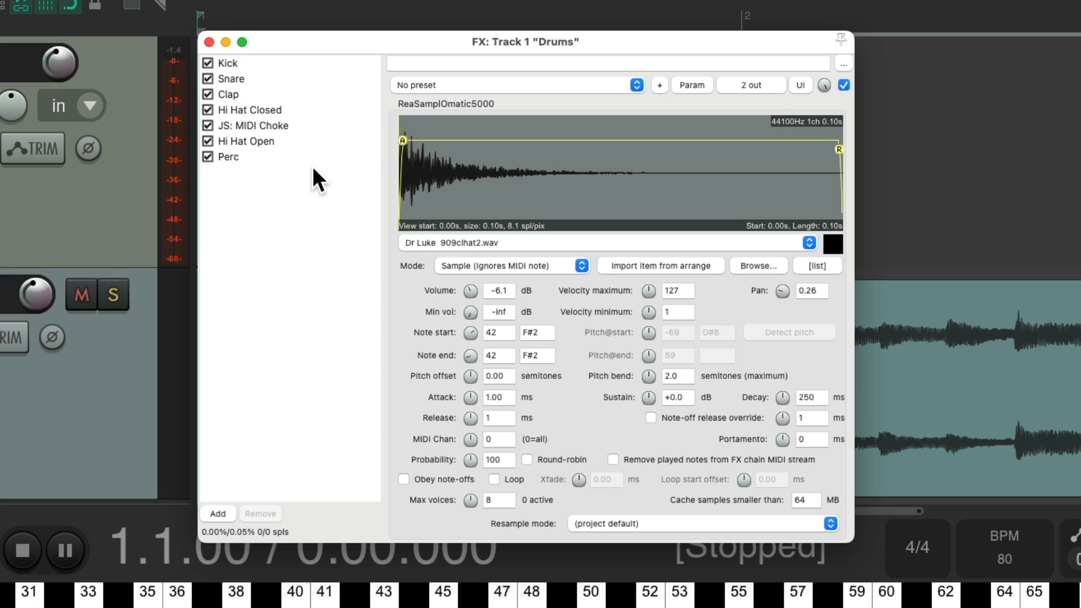
left_click(229, 157)
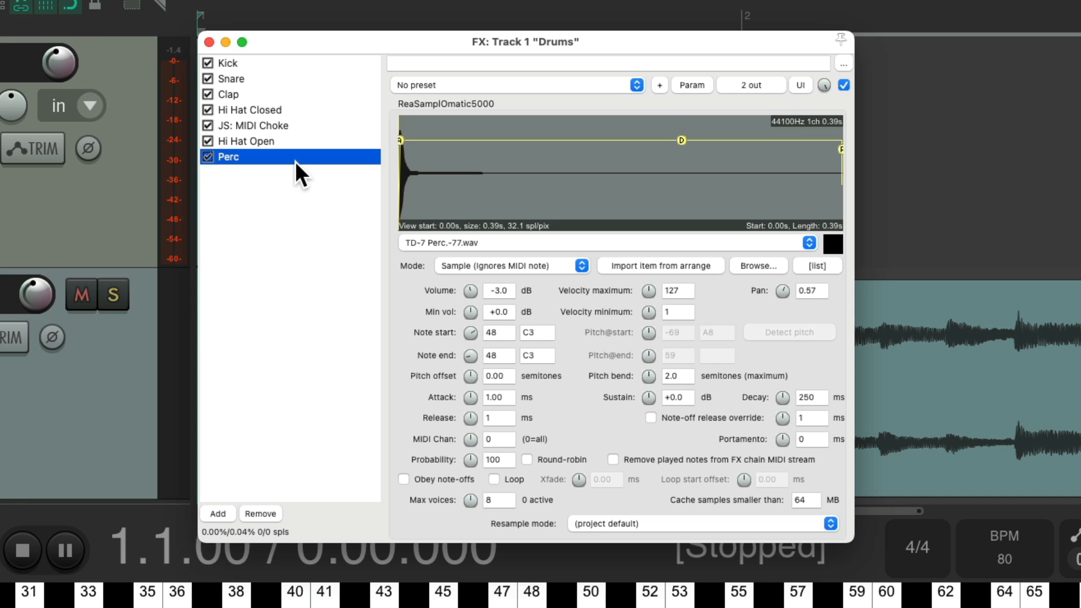
left_click(210, 43)
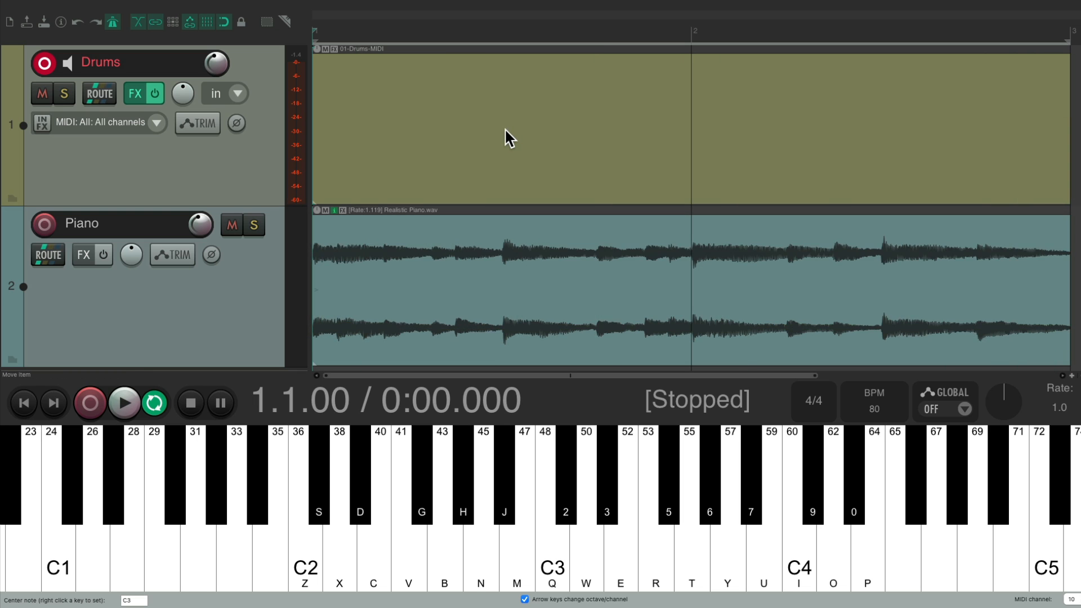
mouse_move(932, 132)
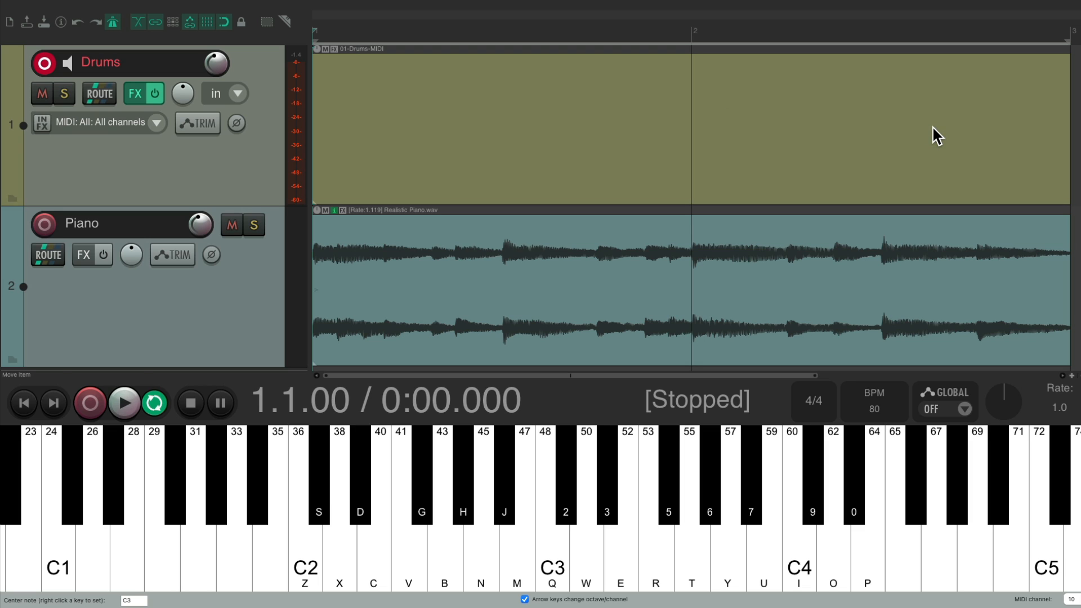
mouse_move(516, 115)
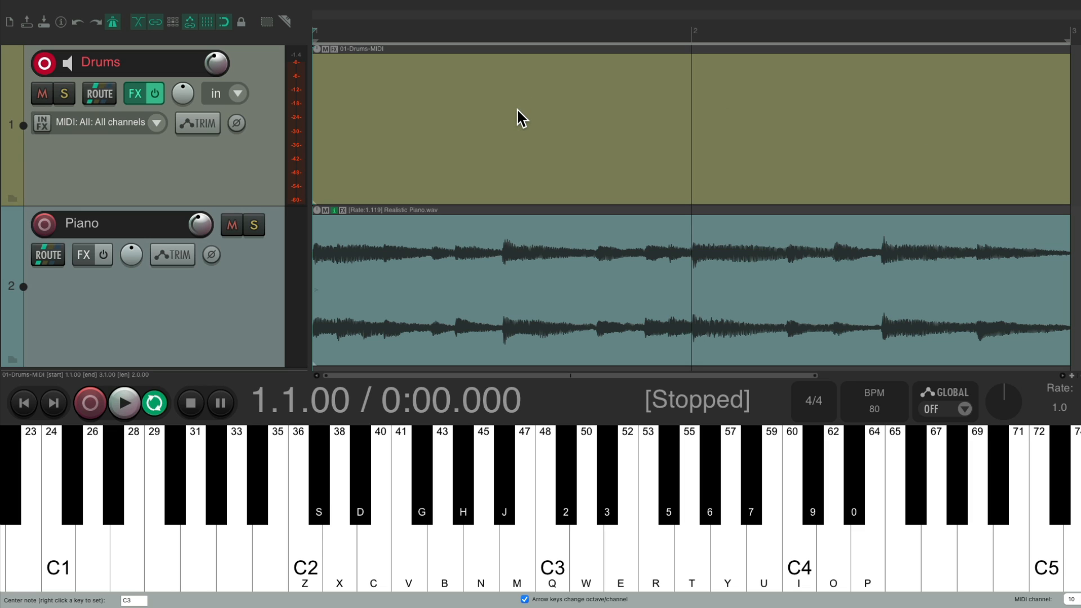
Step: Bring the 01-Drums-MIDI item into the MIDI editor with named drum lanes
double_click(517, 115)
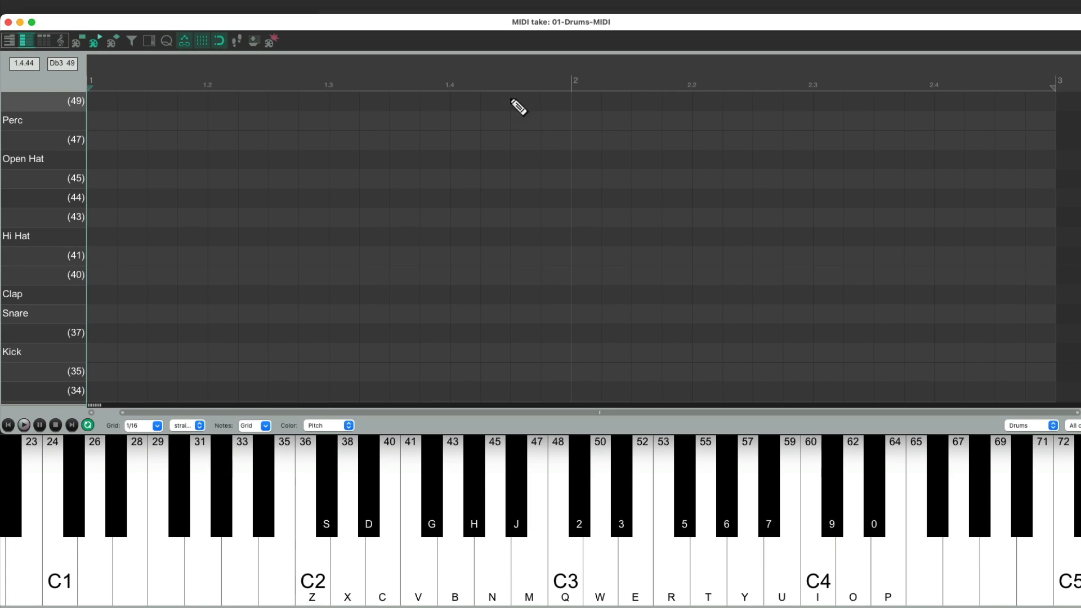
mouse_move(459, 315)
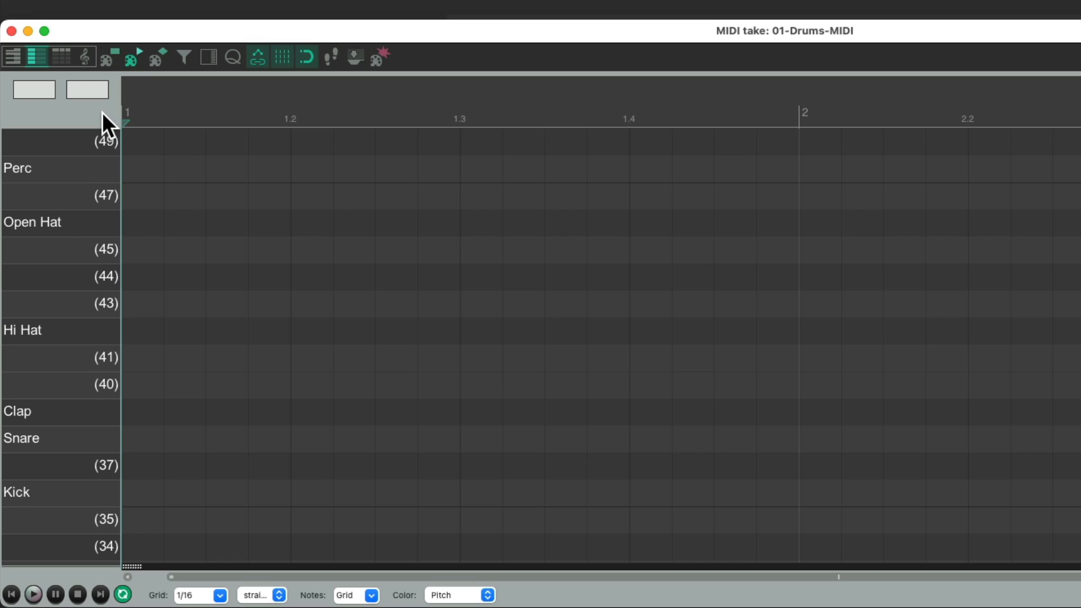
Step: Switch the piano roll notes to Triangles (drum mode)
right_click(107, 118)
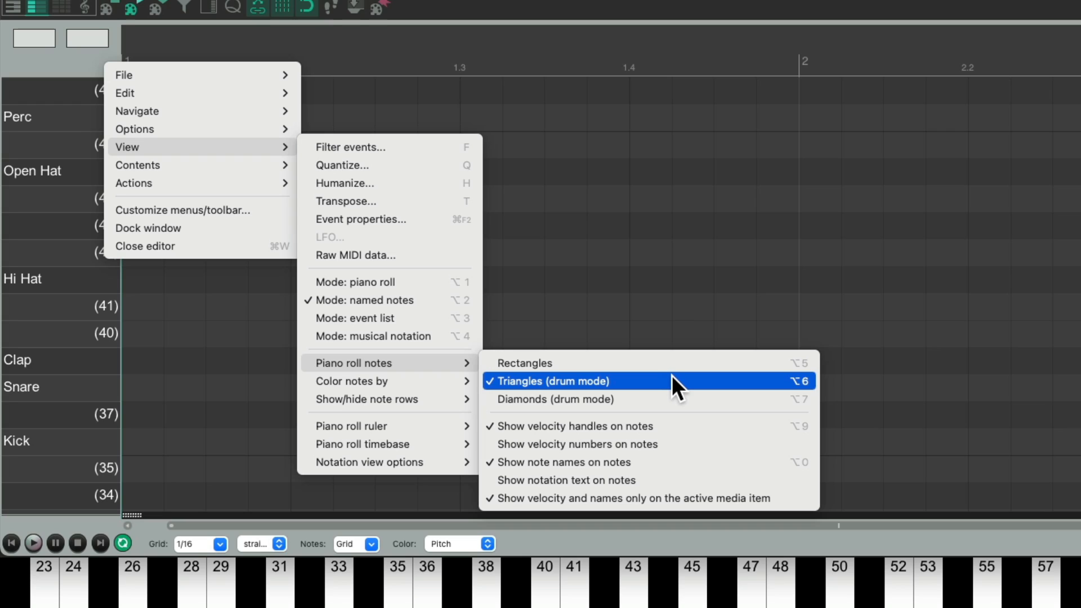
mouse_move(652, 373)
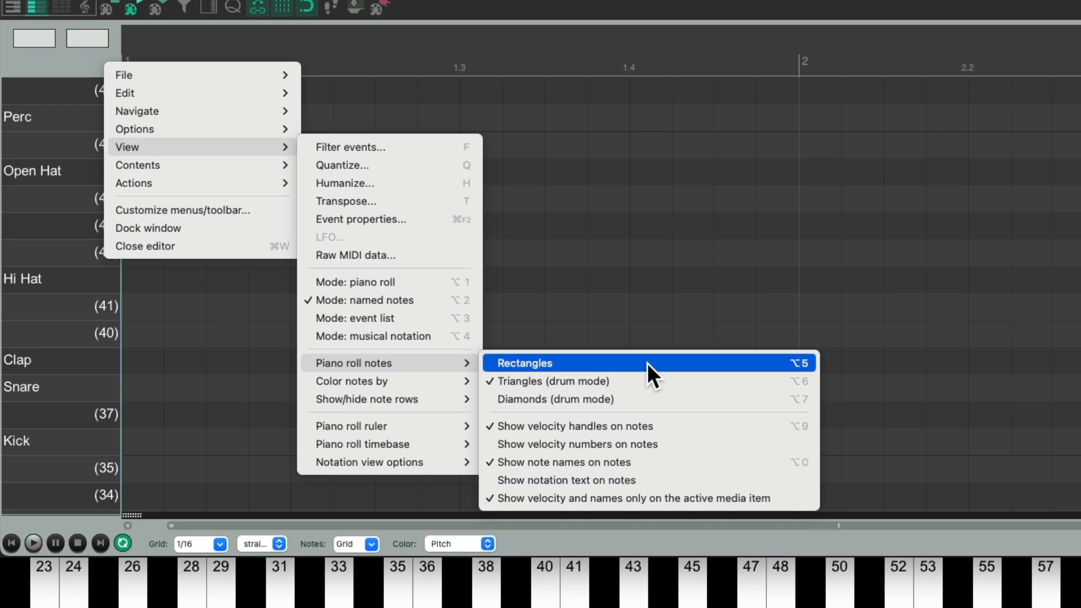
mouse_move(675, 391)
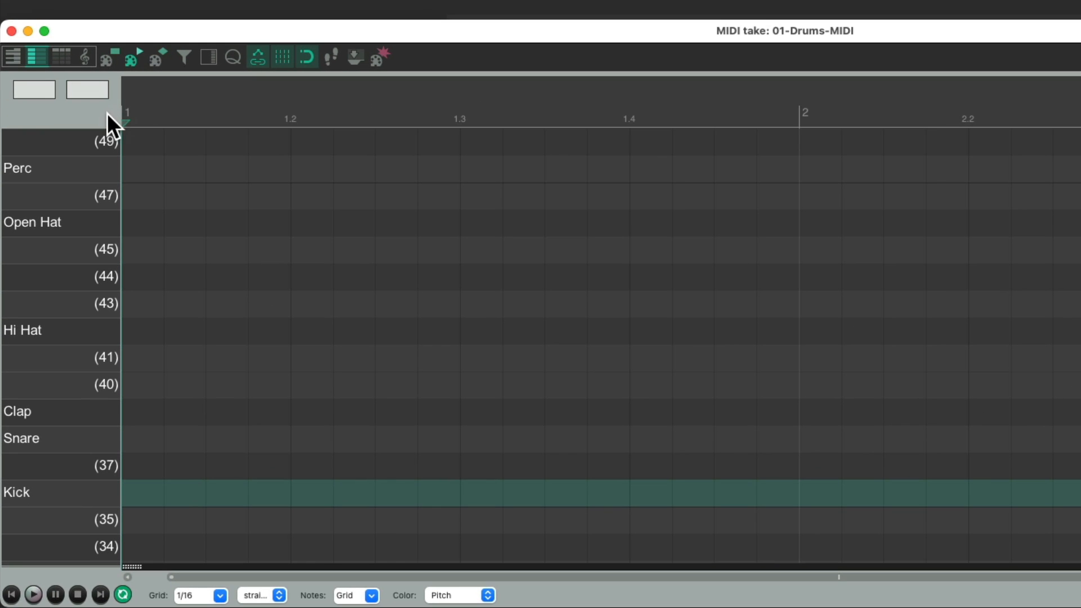
Step: Enable the 'Use F1-F12 for step recording' option in the editor
right_click(114, 122)
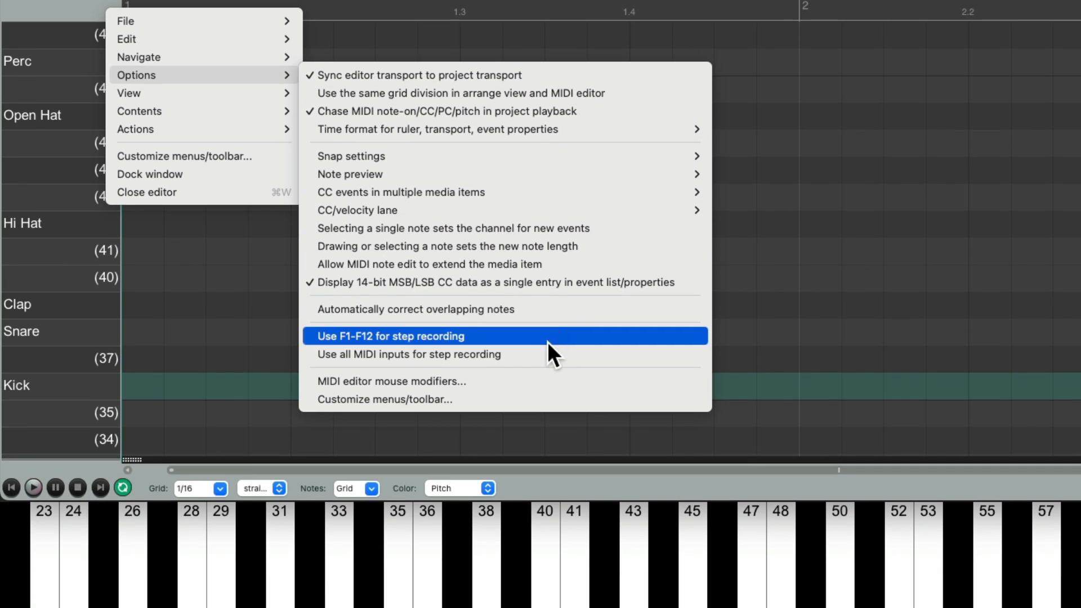
mouse_move(538, 369)
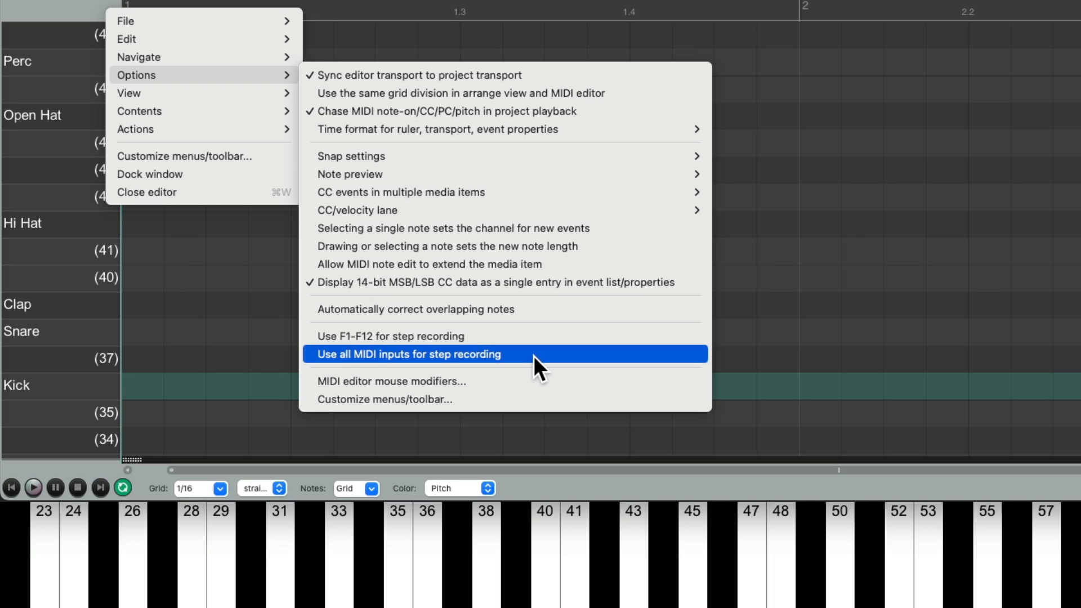
mouse_move(528, 349)
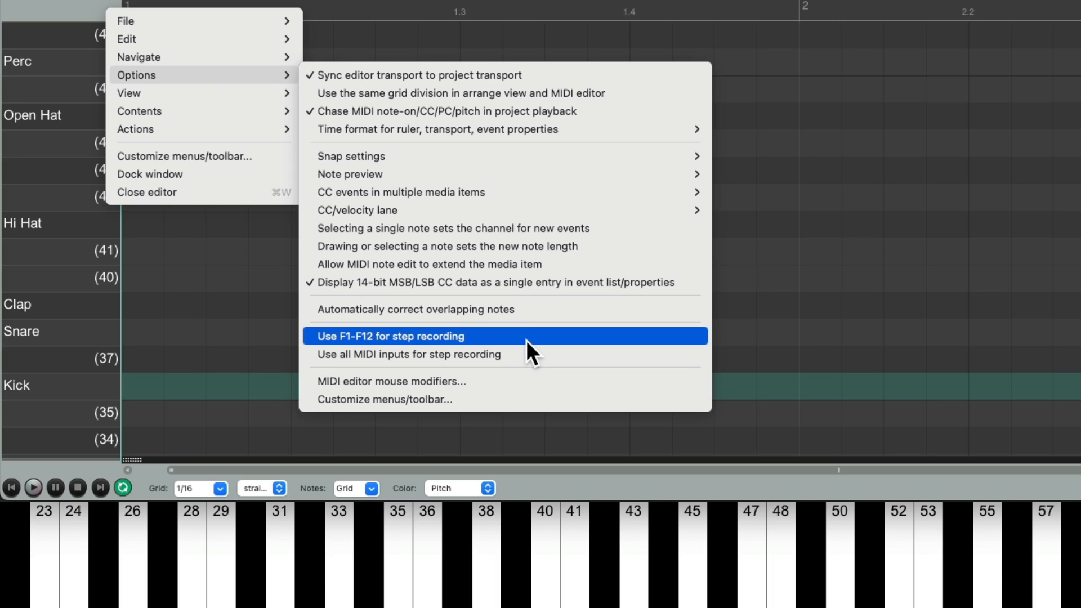
left_click(390, 336)
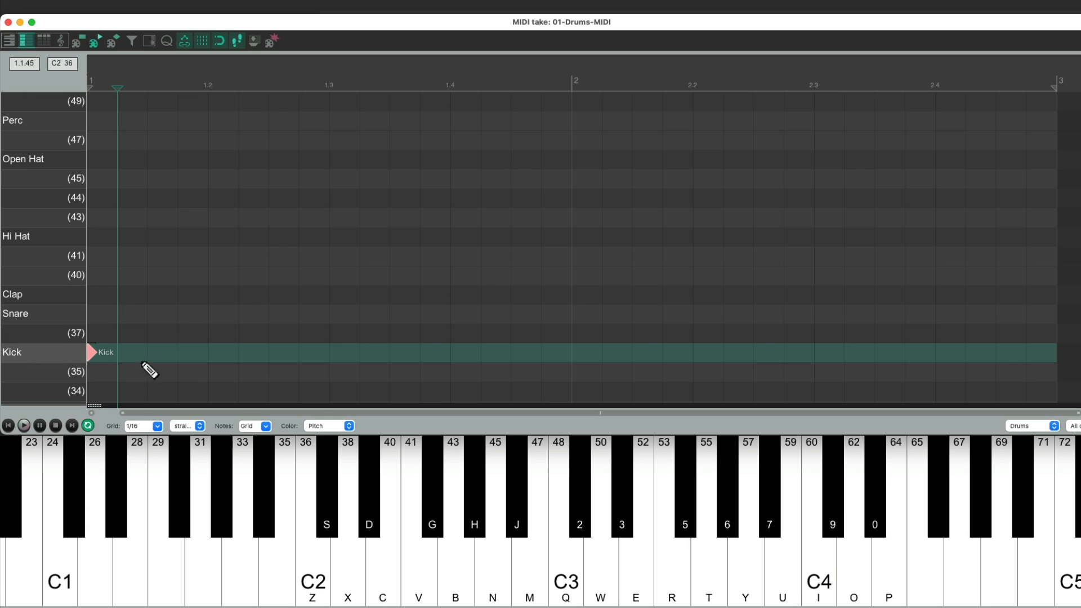
mouse_move(144, 291)
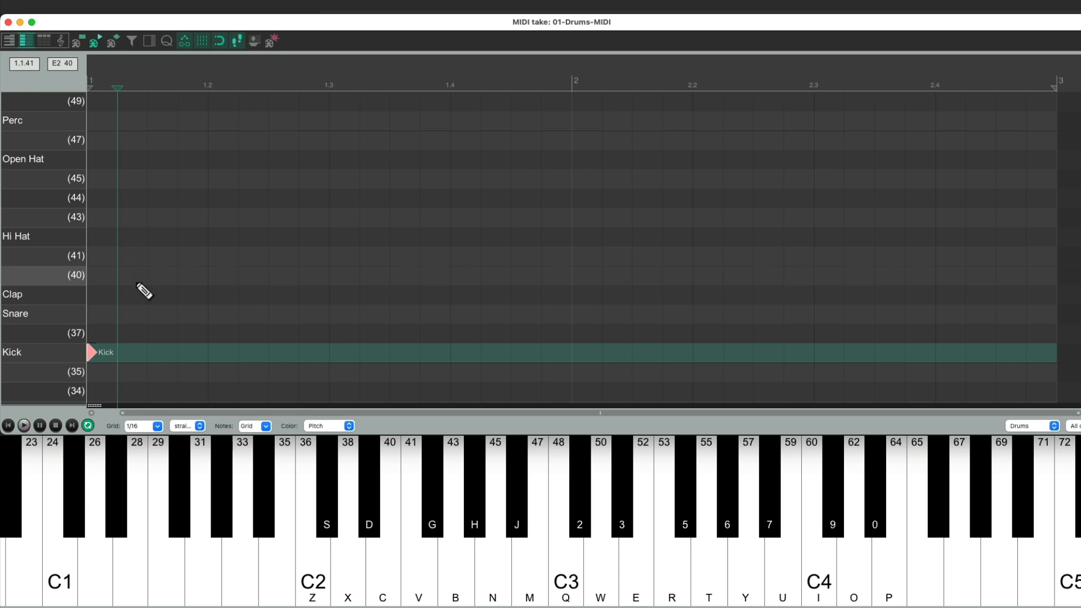
mouse_move(150, 200)
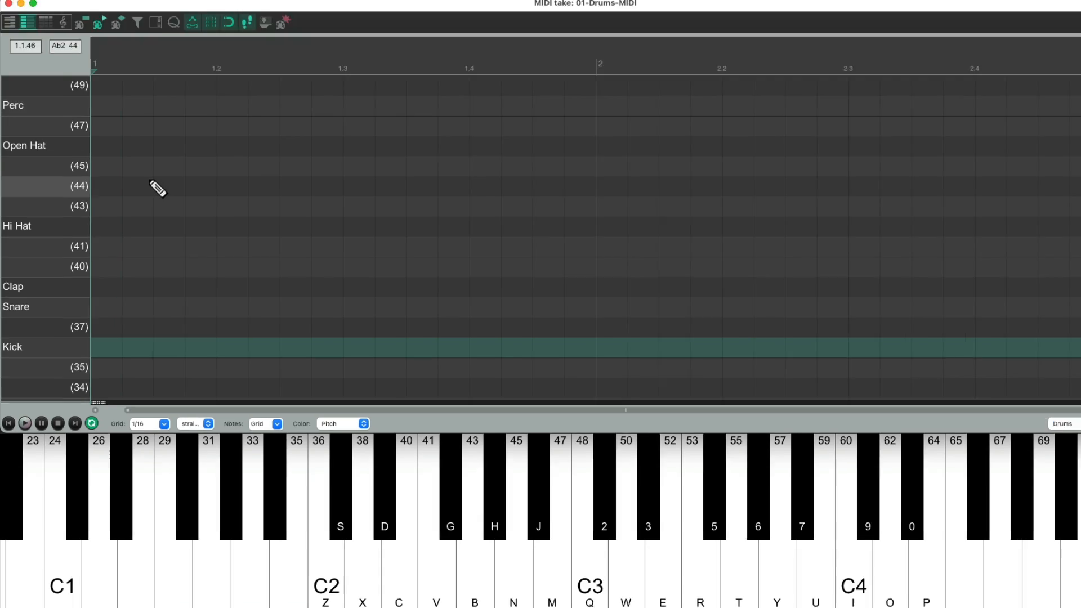
Step: Set the grid size to 1/4 and keep the grid type straight
left_click(164, 424)
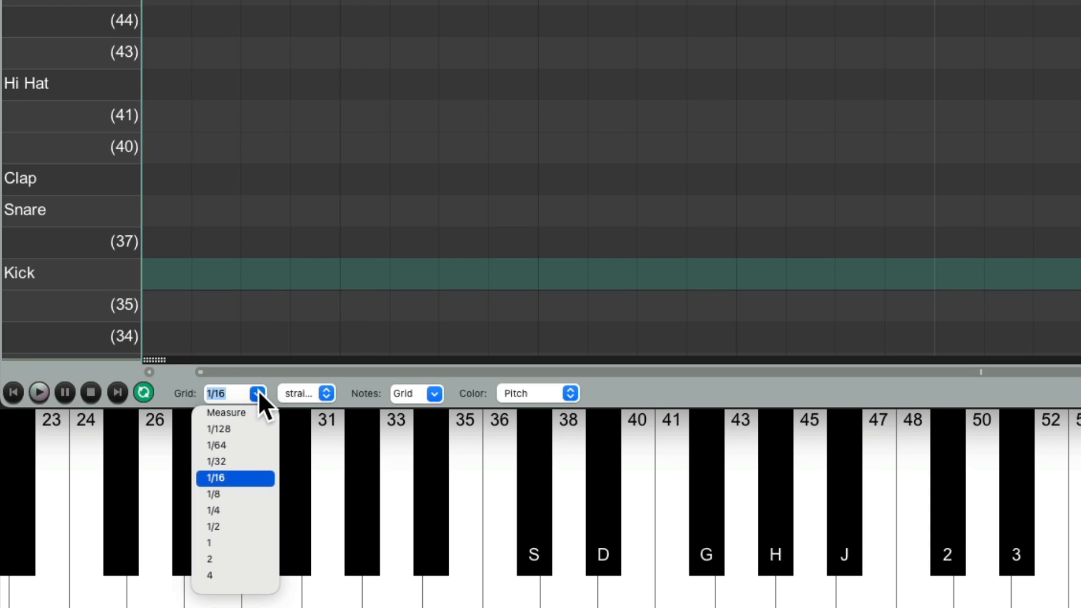
left_click(216, 510)
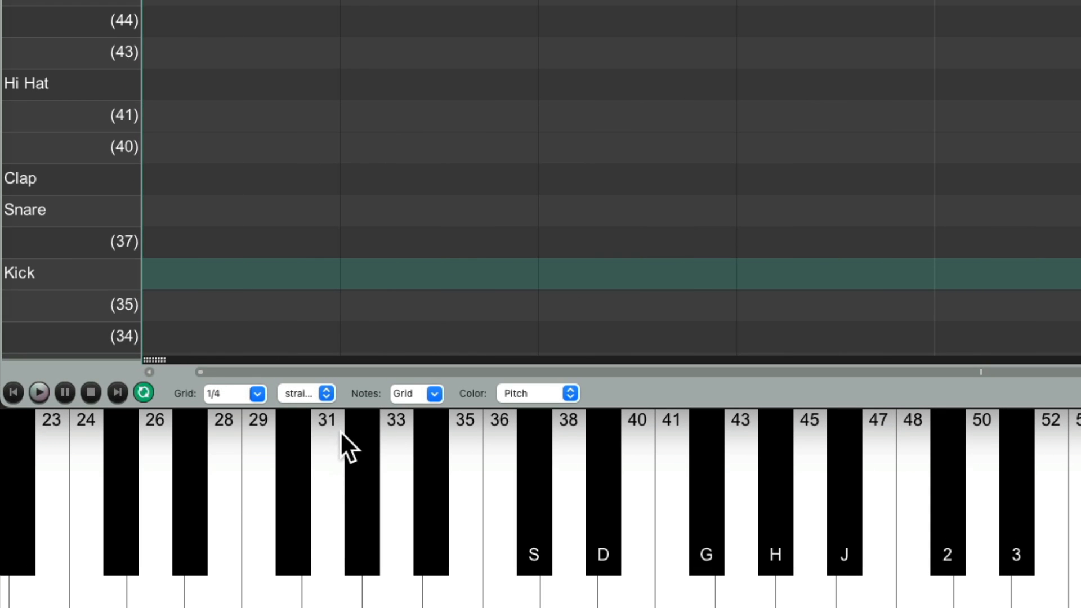
left_click(305, 393)
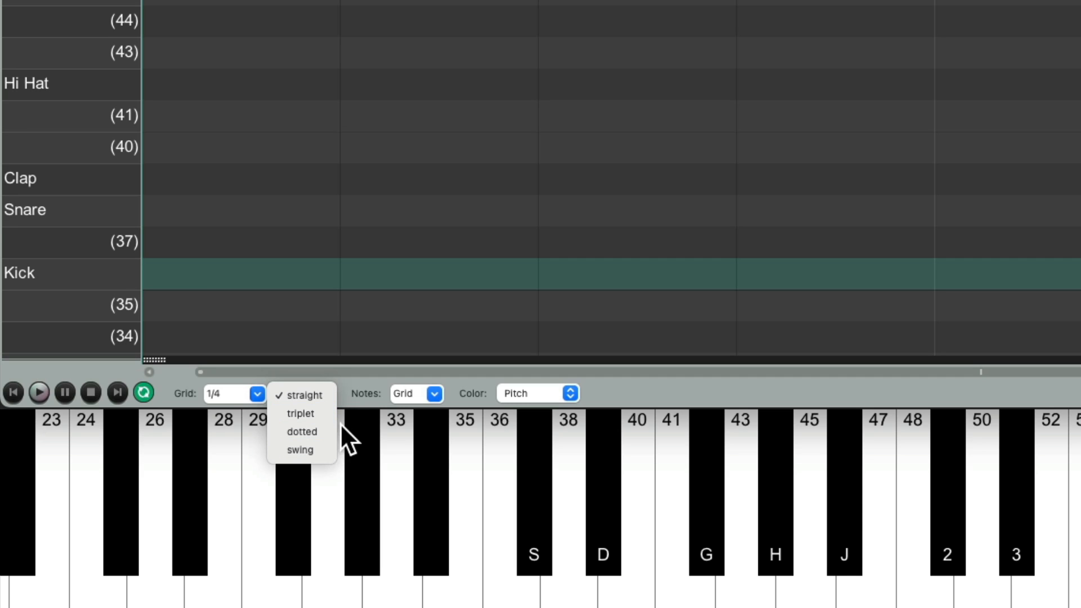
left_click(302, 395)
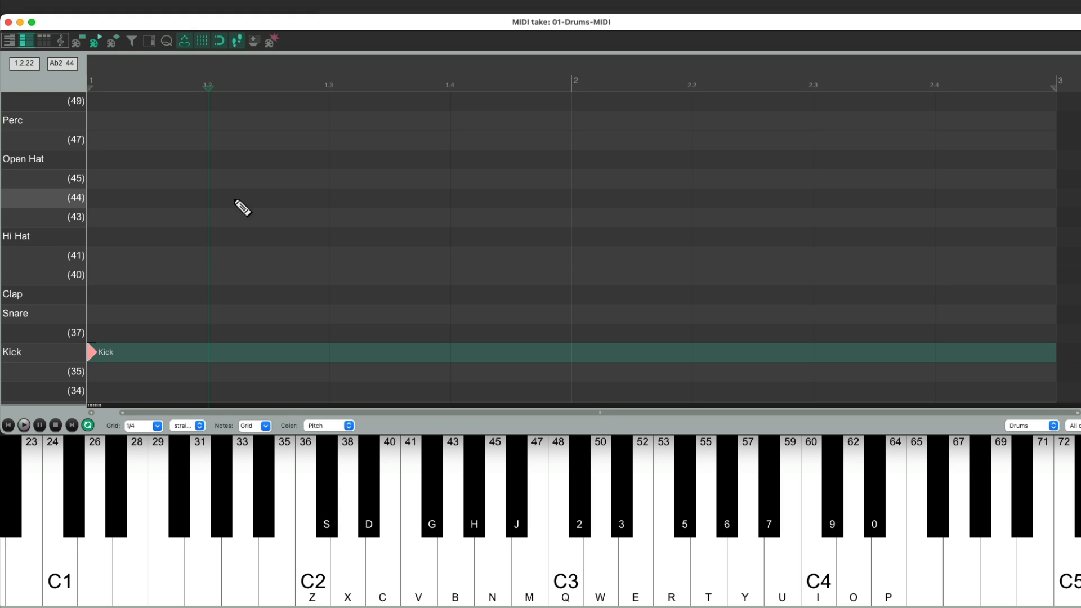
mouse_move(272, 179)
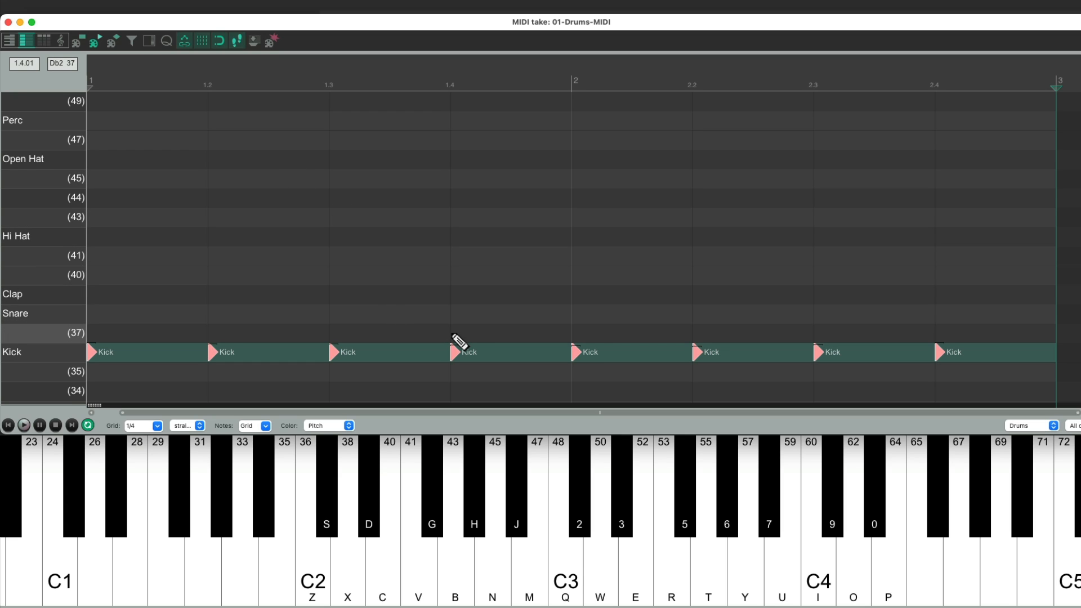
Step: Clear extra Kick notes and add Snare hits on beats 2 and 4, including bar 2 beat 4
key("w")
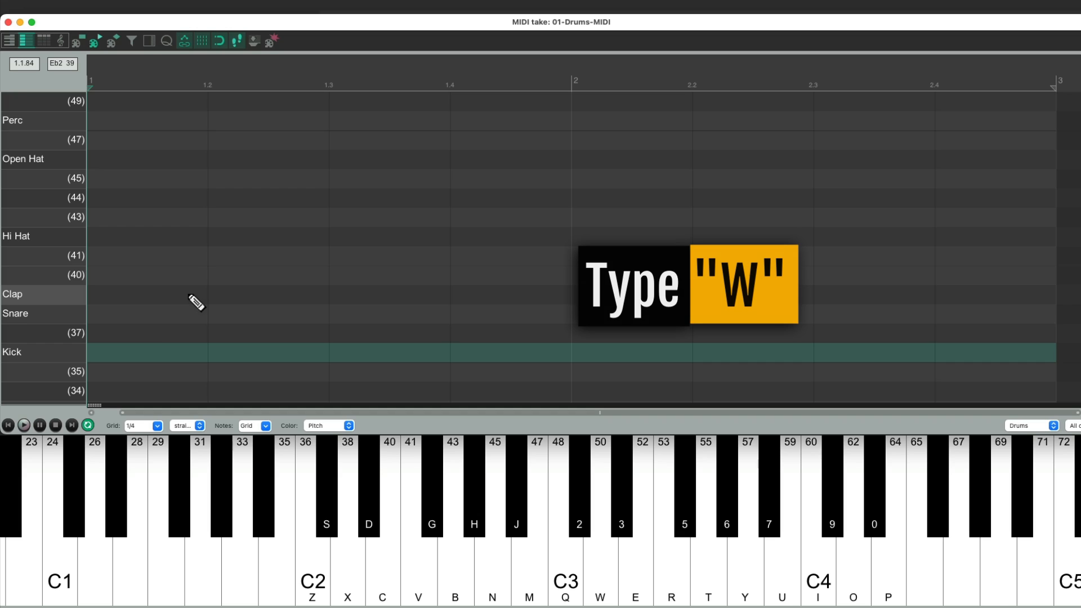
key("w")
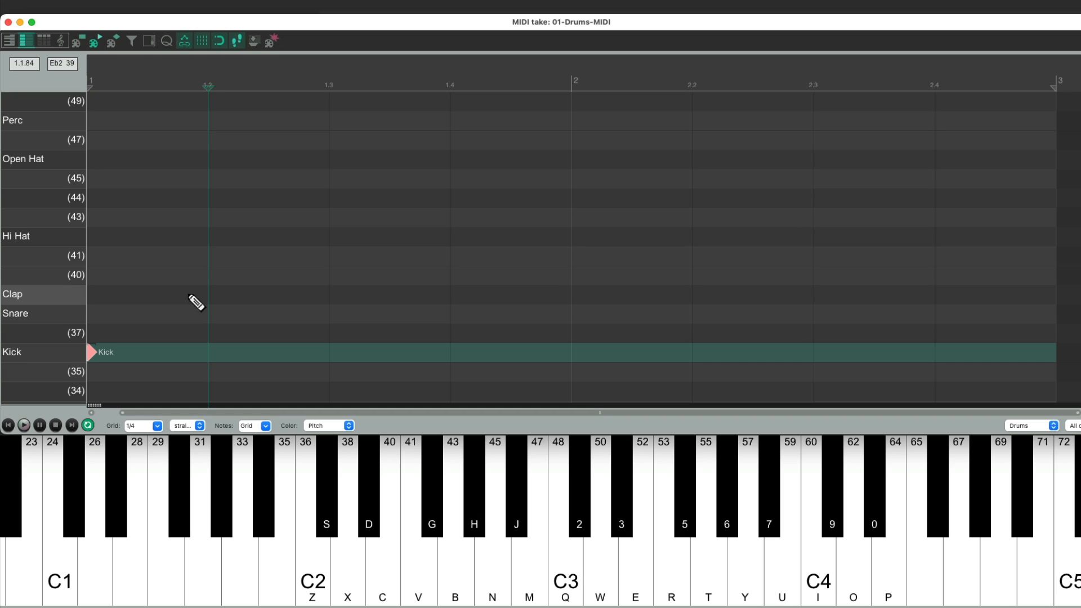
left_click(211, 313)
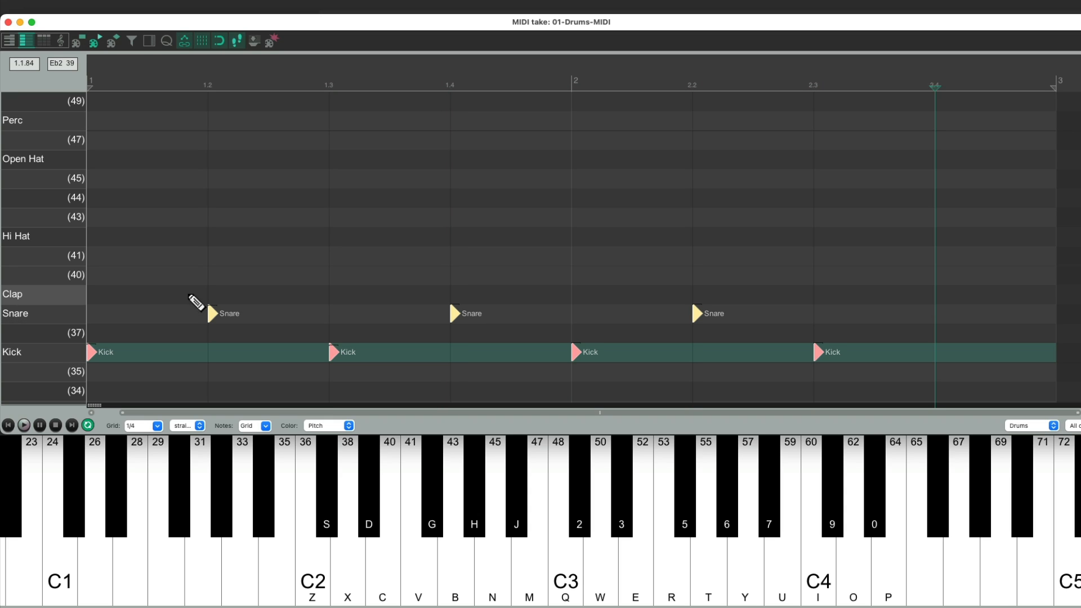
left_click(939, 314)
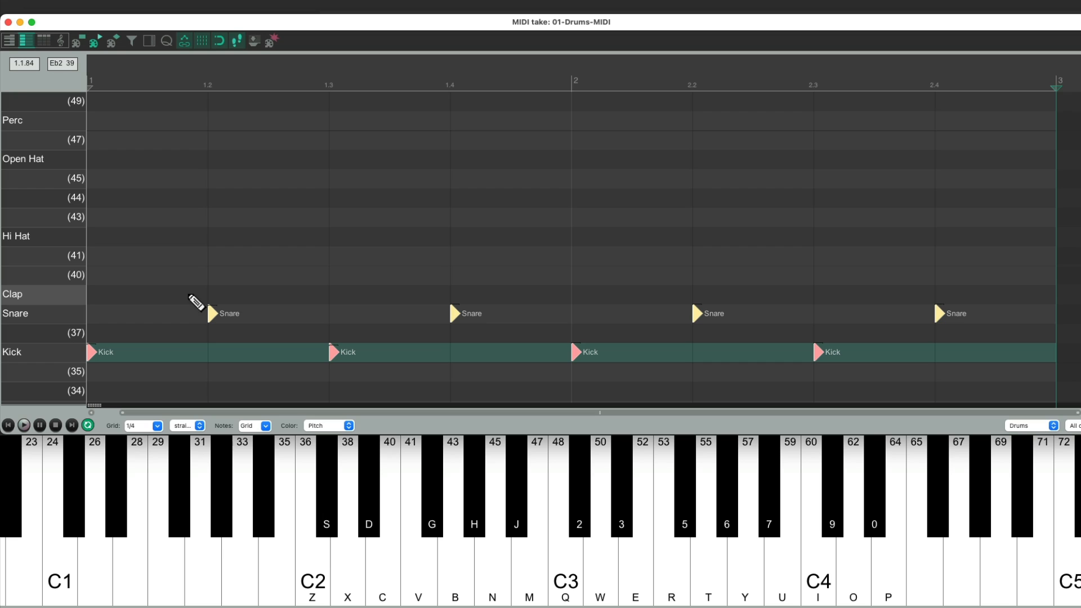
left_click(25, 425)
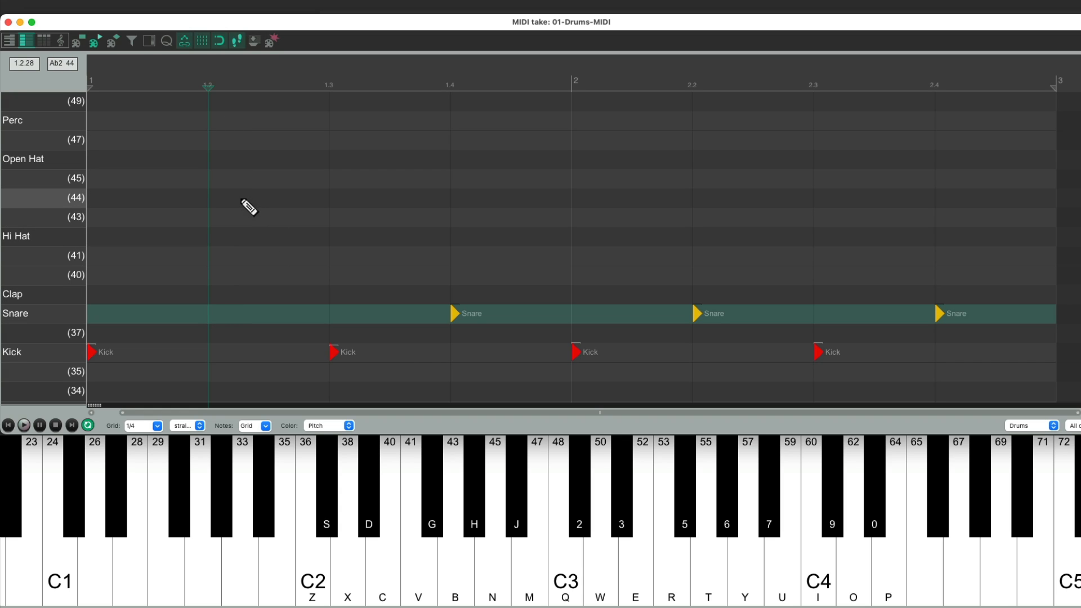
Step: Add a Clap at 1.4 and restore the Snare on beat 2 of bar 1
left_click(212, 295)
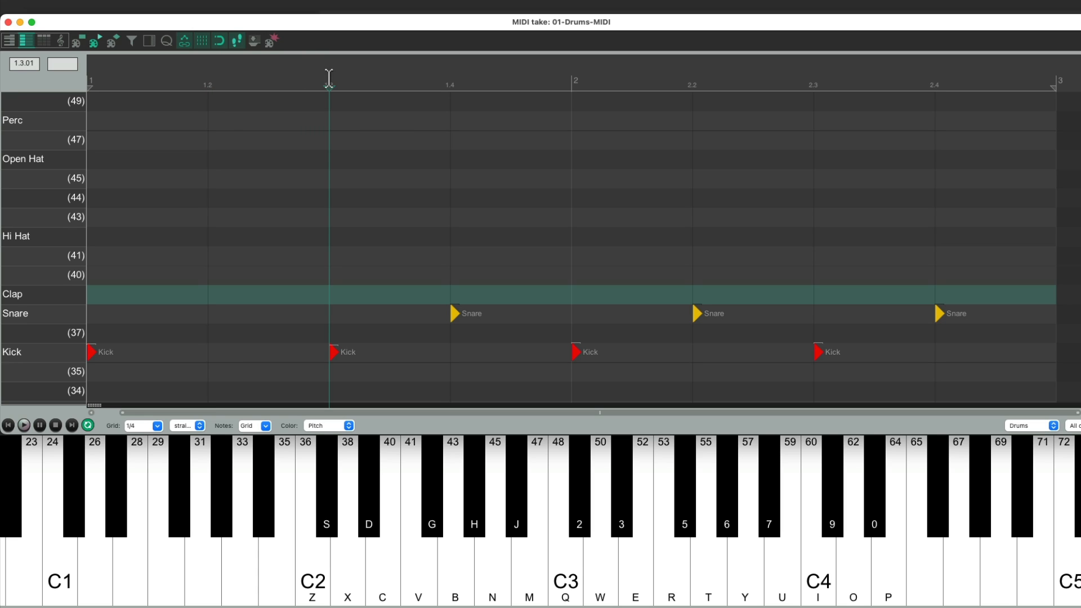
left_click(450, 79)
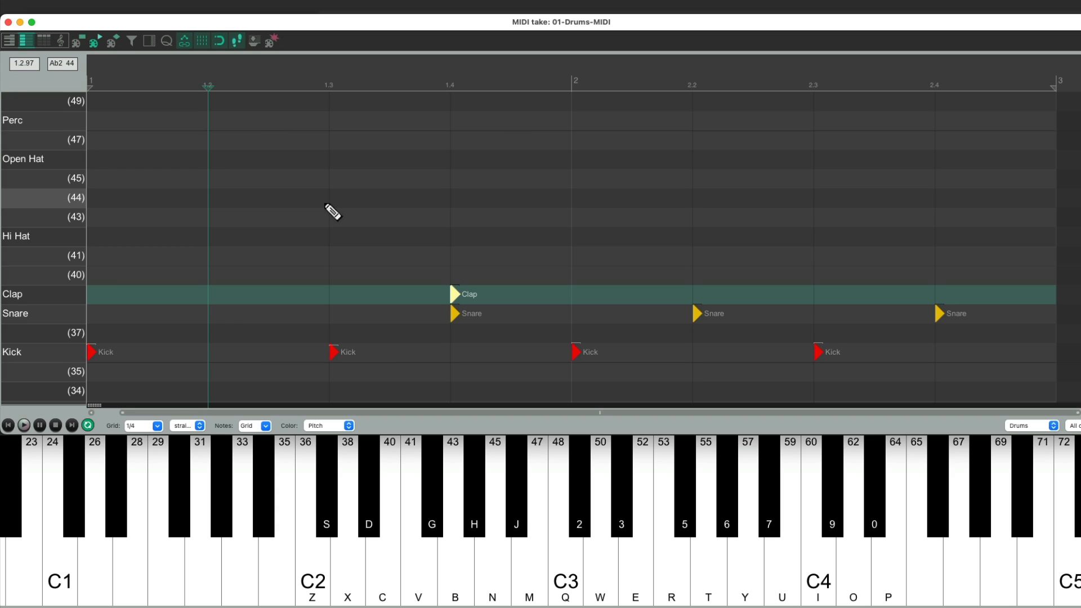
left_click(213, 314)
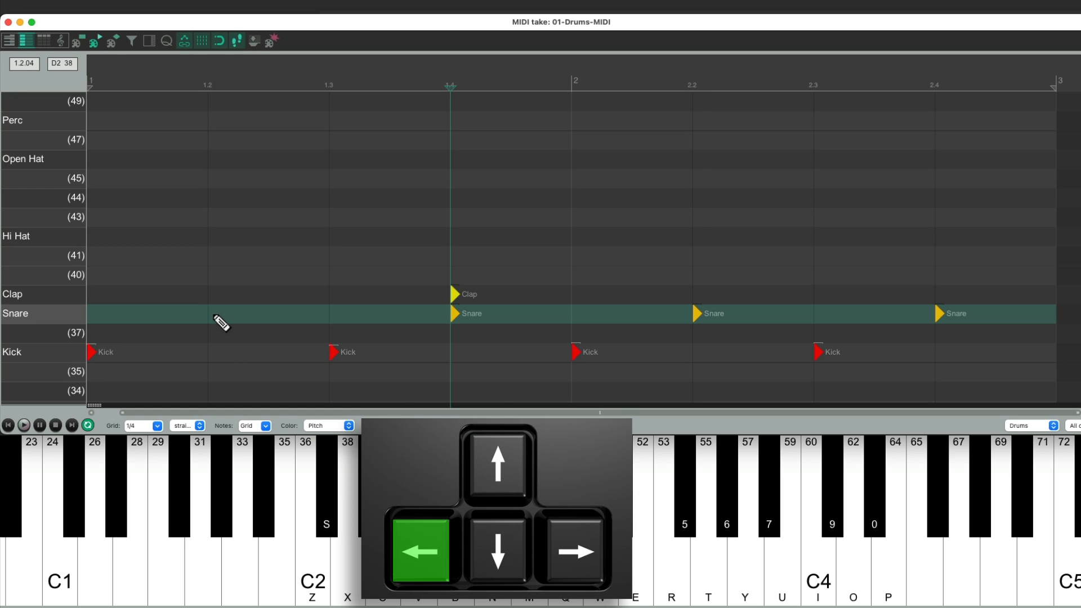
key("Left")
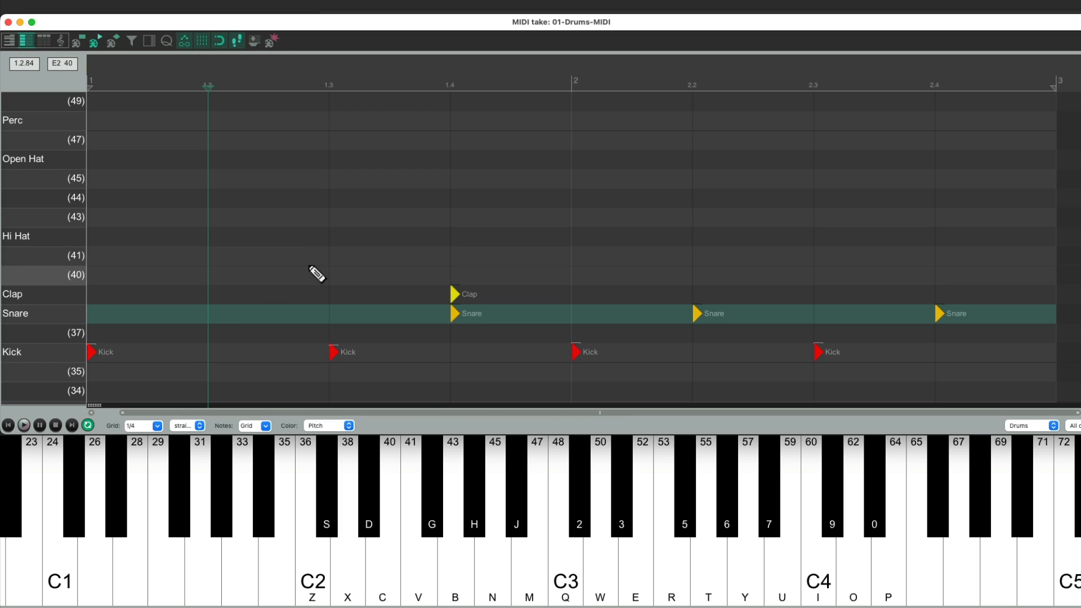
left_click(214, 314)
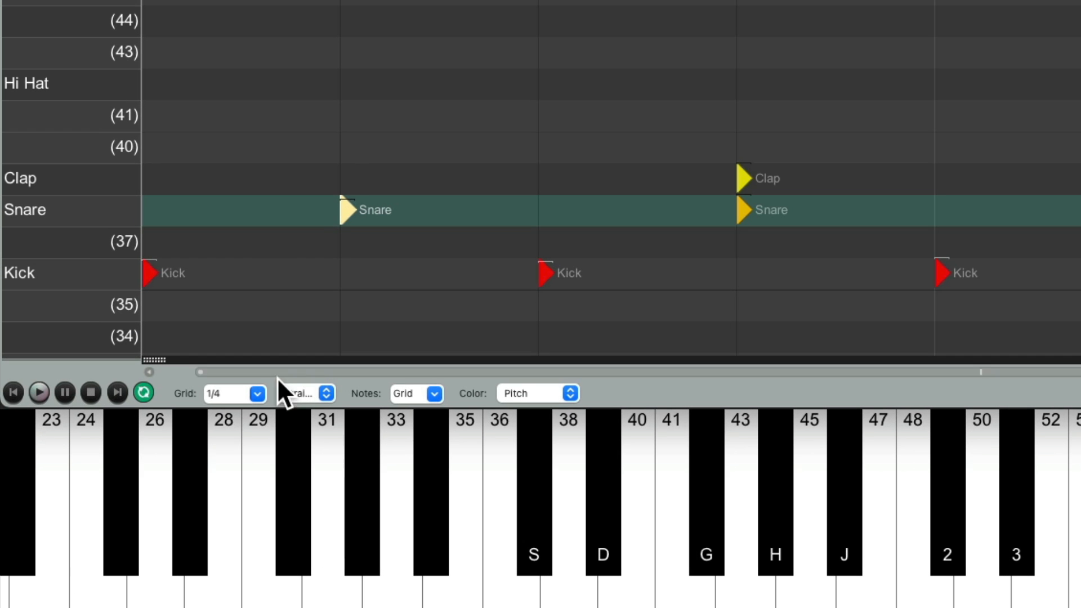
Step: Switch to a 1/8 grid and add an offbeat Kick after beat 3
left_click(234, 393)
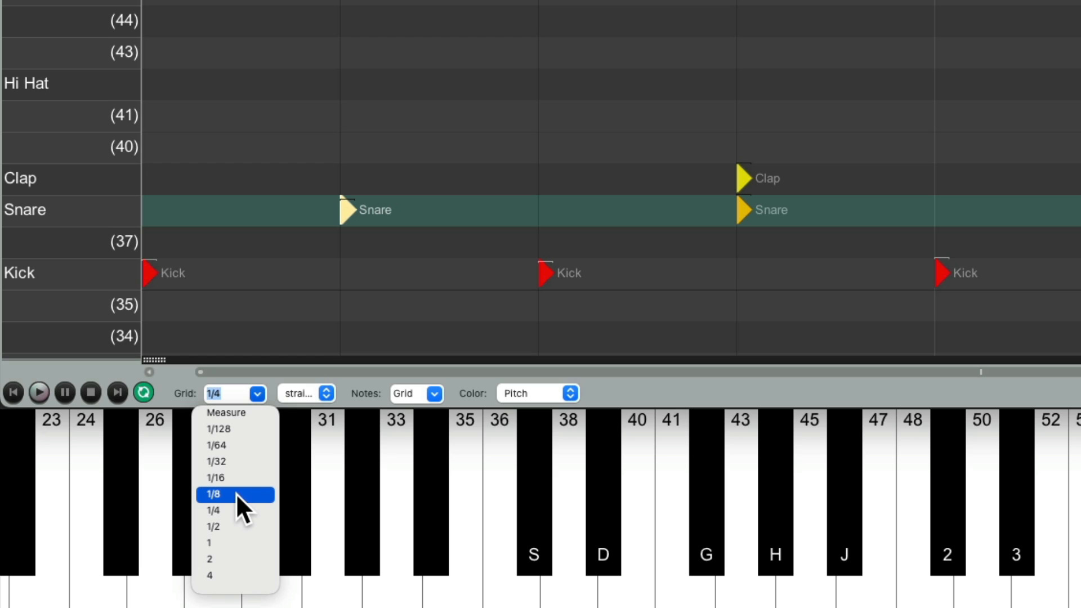
left_click(227, 495)
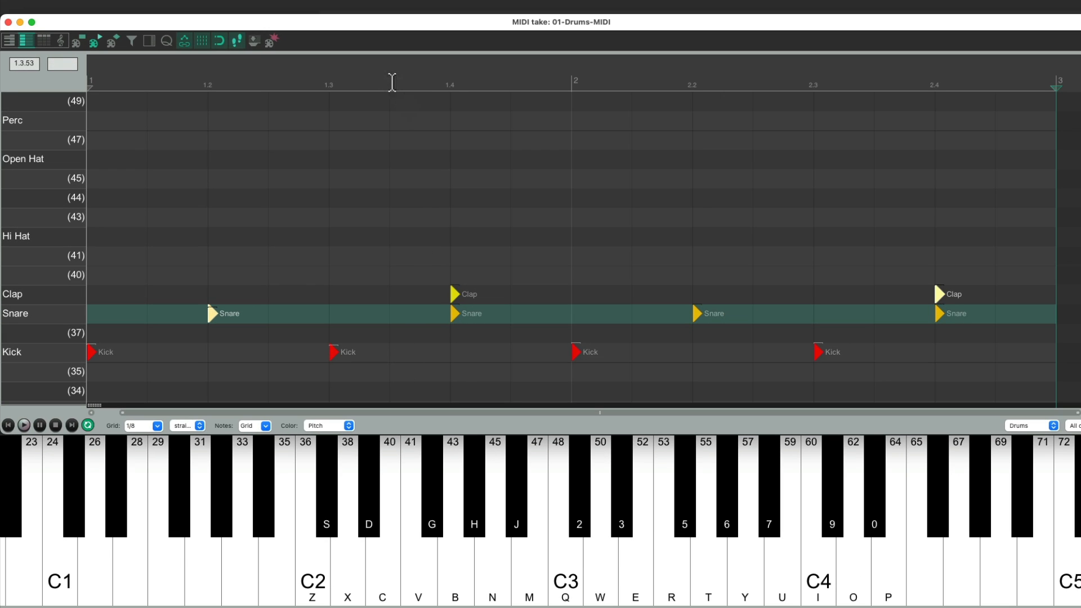
left_click(394, 352)
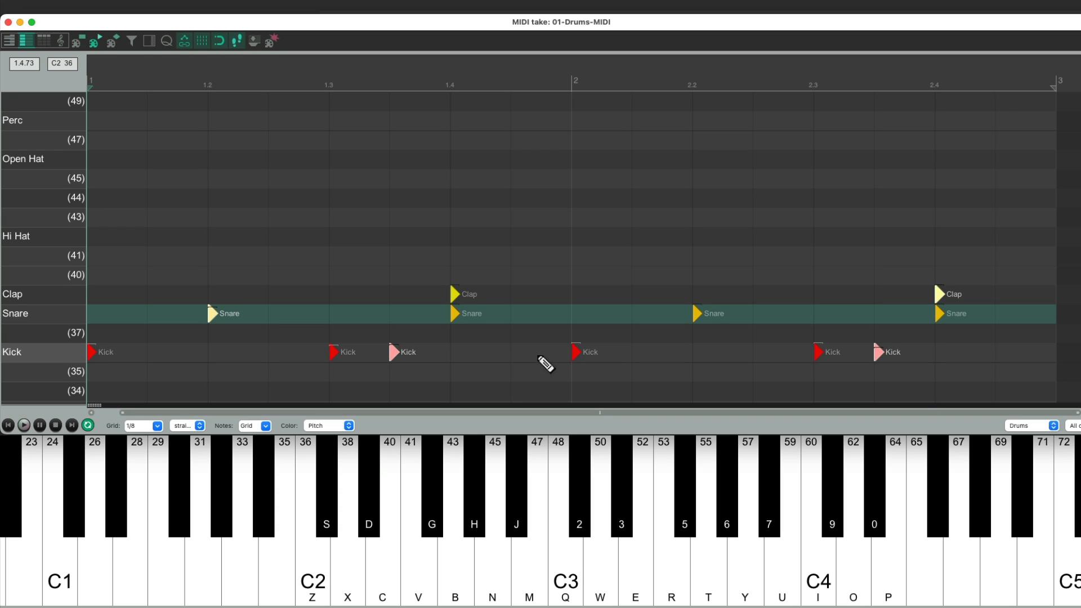
left_click(23, 423)
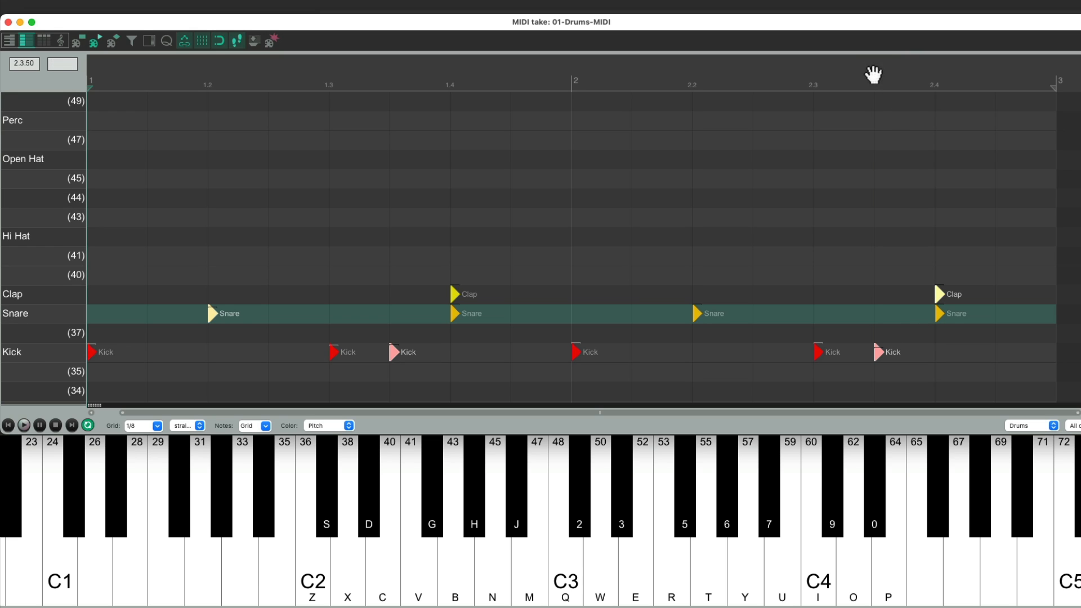
Step: Add a Clap at 2.3.5, switch to a 1/16 grid and add a Kick a sixteenth after beat 4
left_click(878, 294)
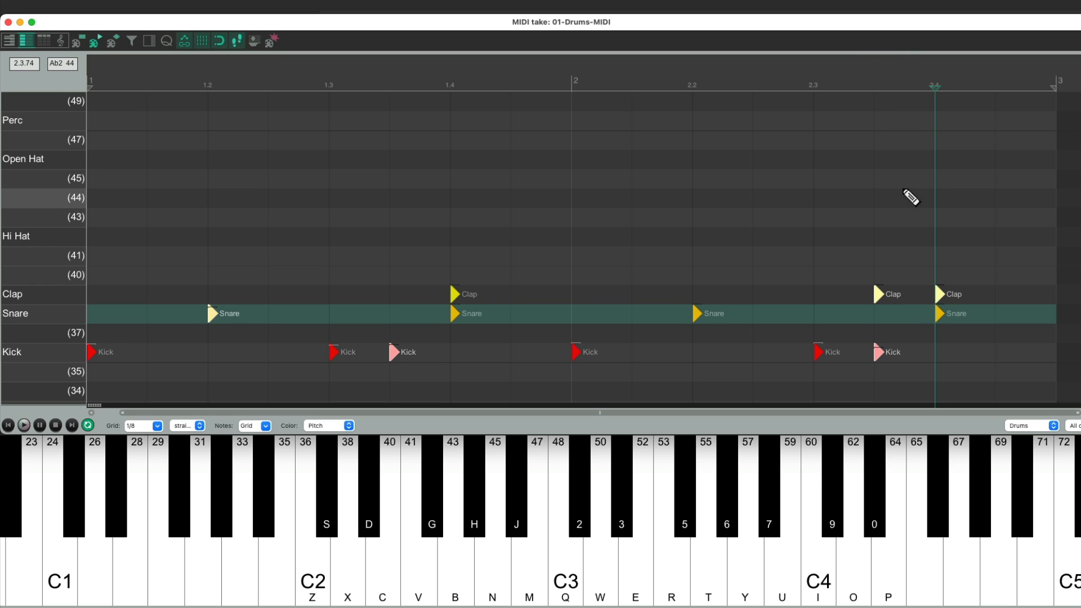
left_click(156, 425)
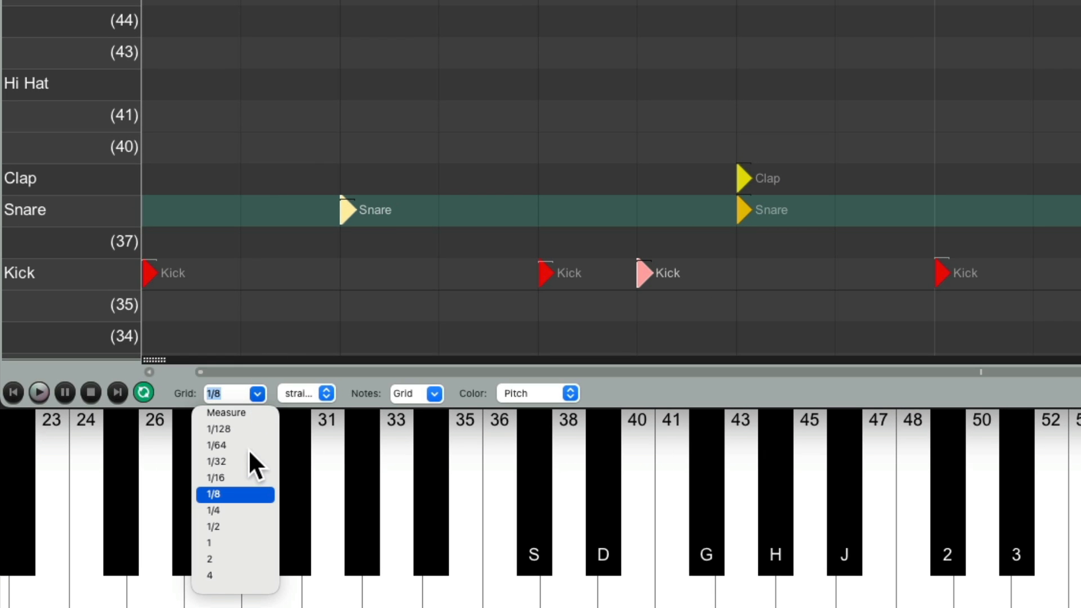
left_click(234, 476)
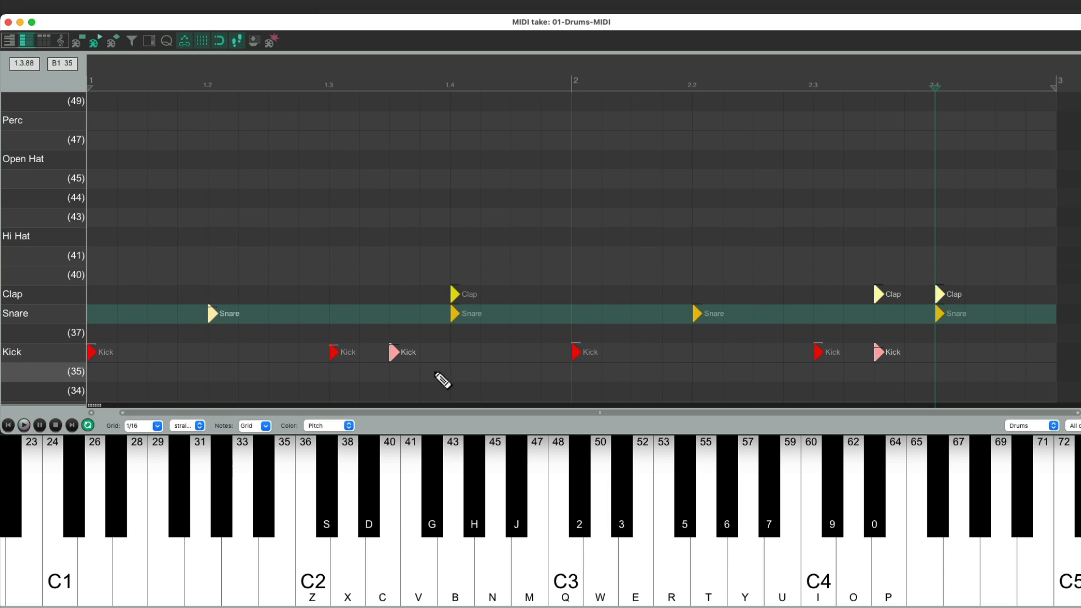
left_click(482, 88)
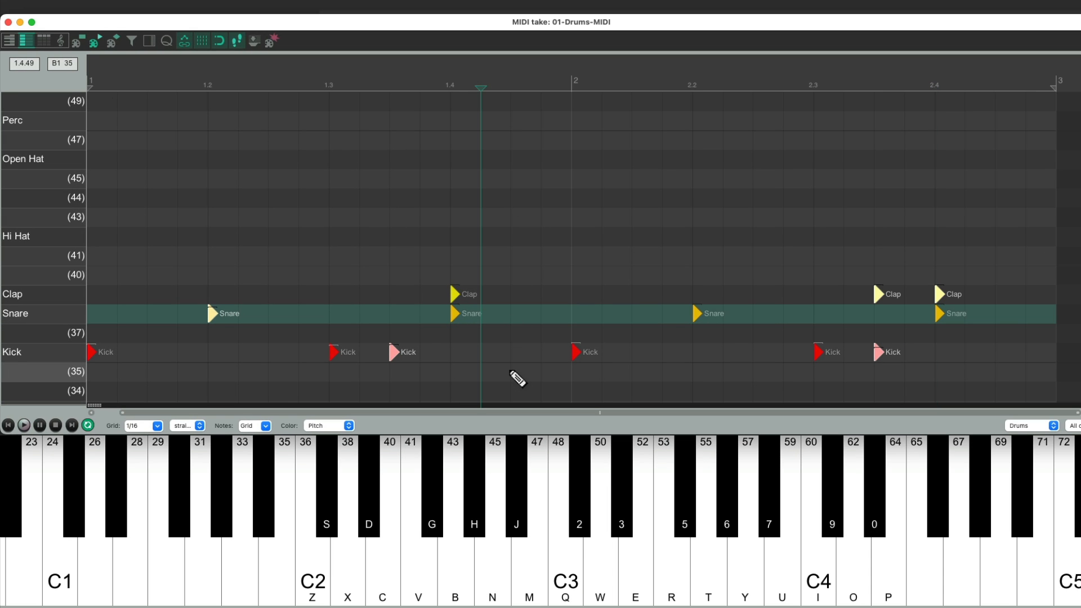
left_click(484, 352)
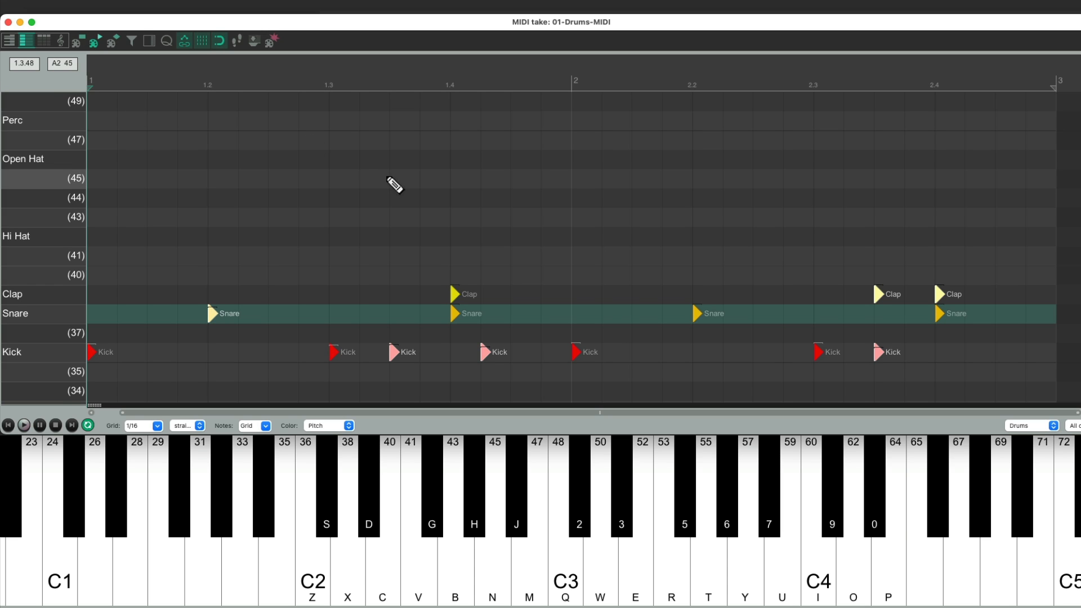
Step: Return to a 1/8 grid and enter Hi Hat hits on every eighth from bar 1's start
left_click(144, 426)
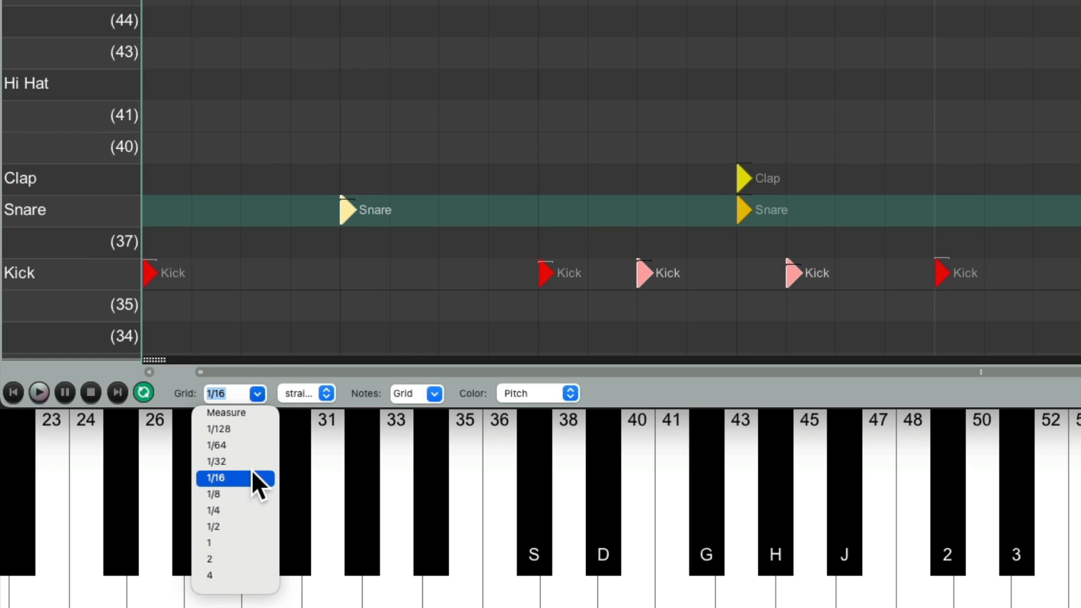
left_click(214, 494)
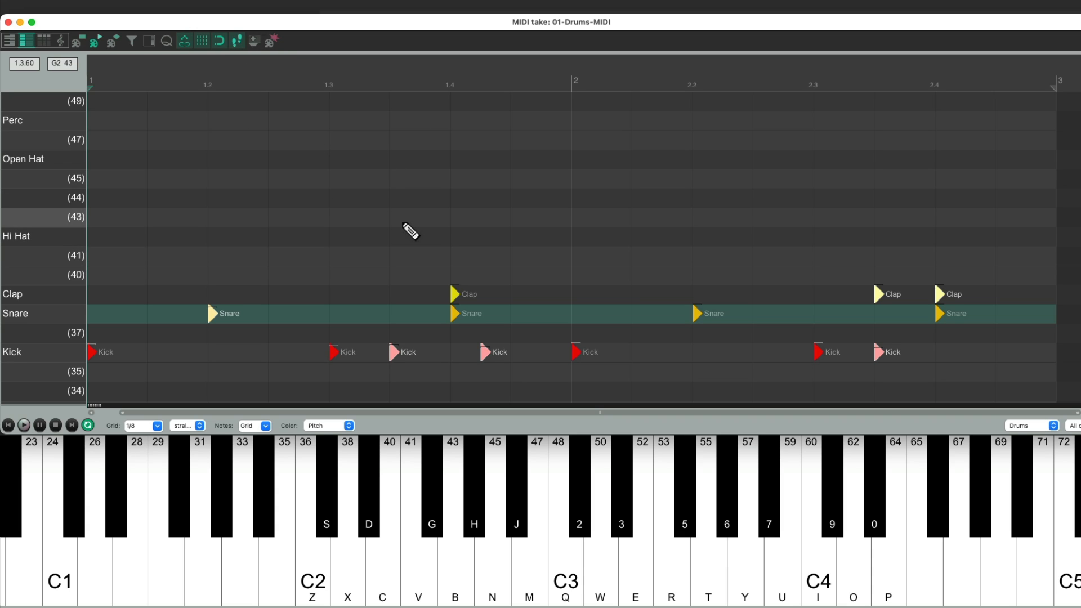
left_click(92, 237)
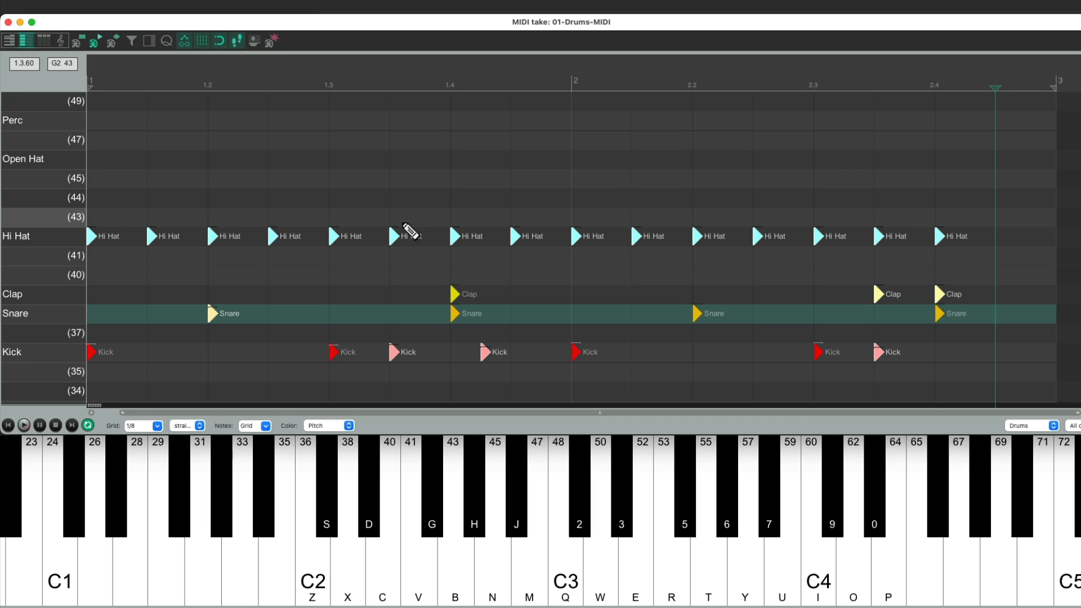
left_click(24, 423)
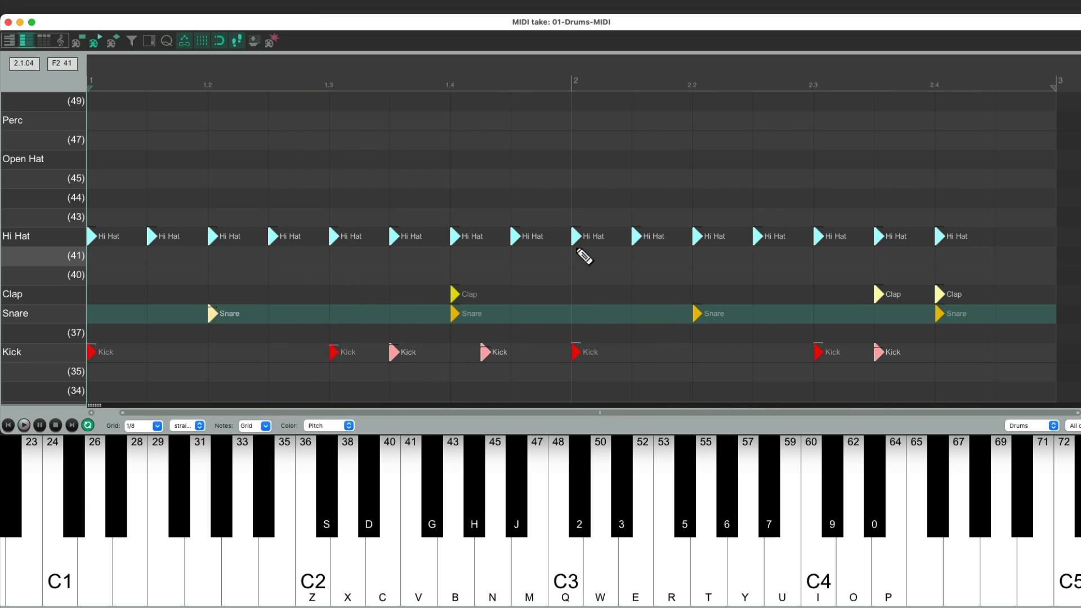
mouse_move(533, 252)
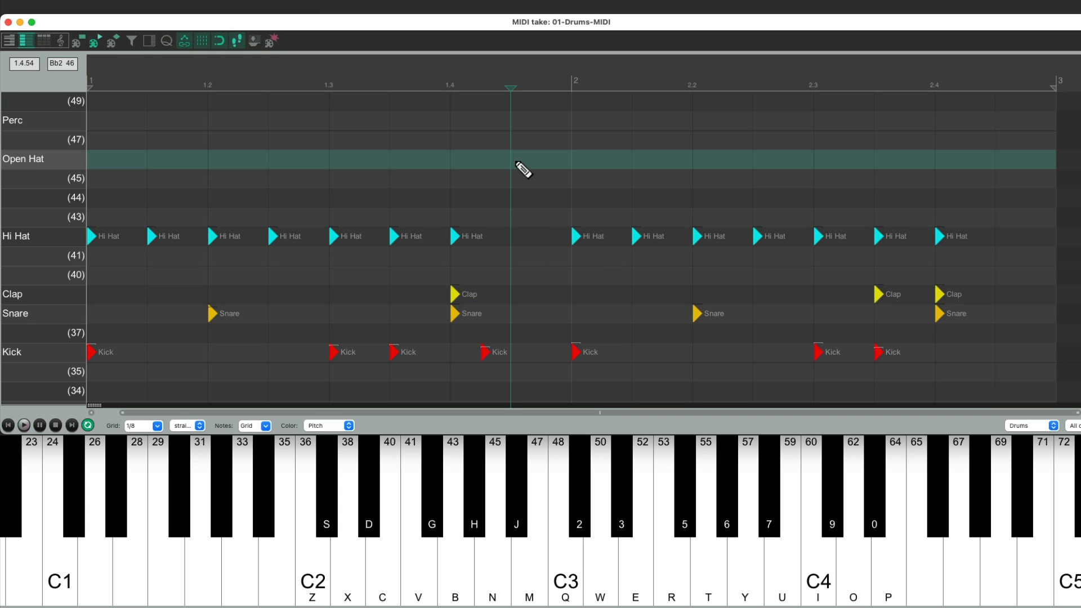
Step: Delete the closed Hi Hat at 1.4.5 and place an Open Hat there instead
left_click(518, 236)
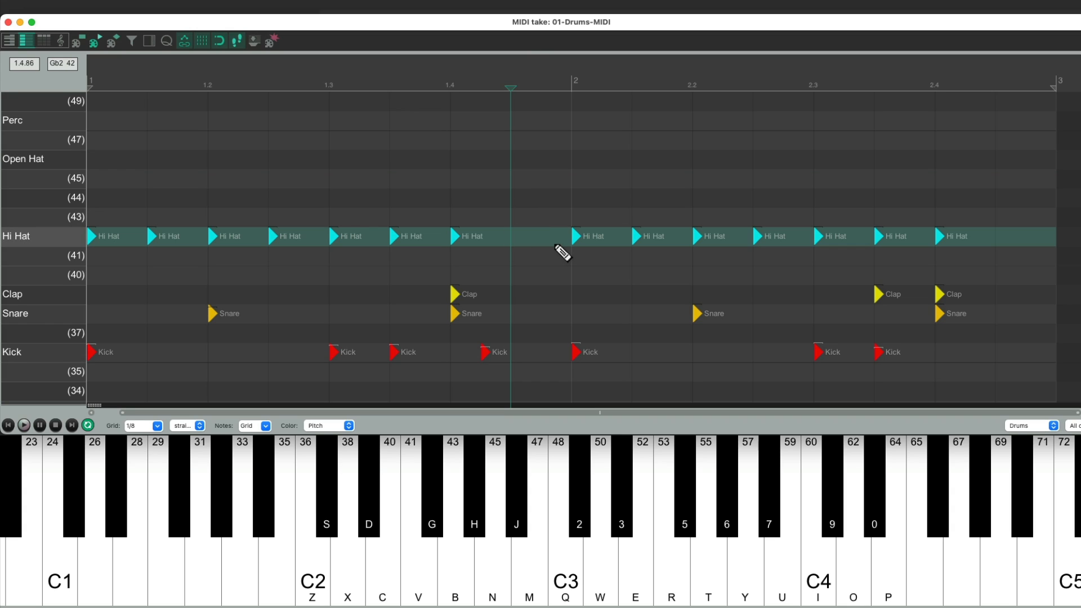
left_click(516, 159)
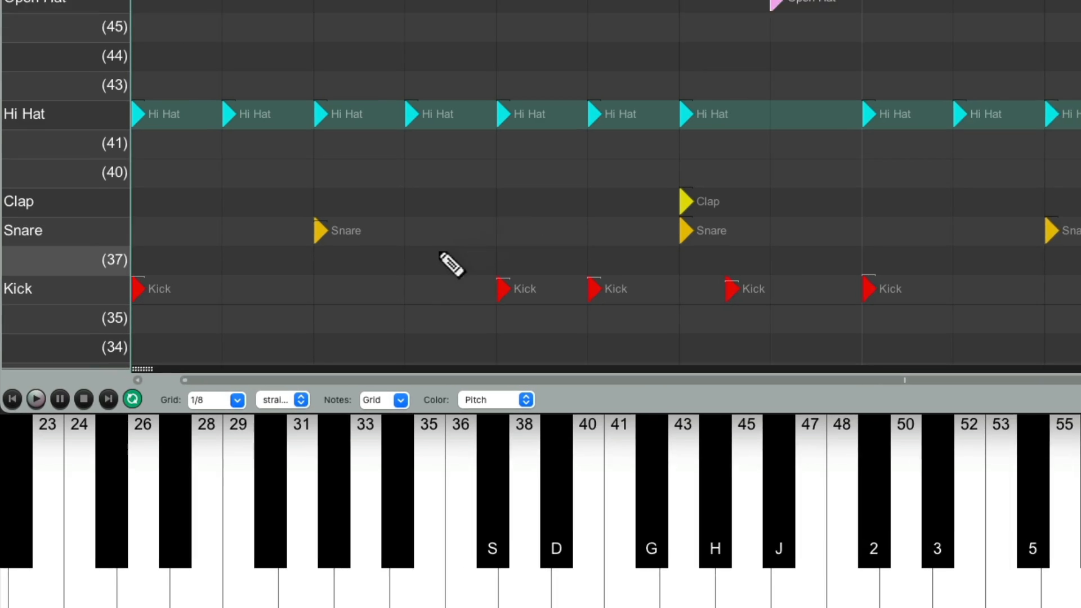
Step: Switch the MIDI editor grid to 1/16 for sixteenth-note fills
left_click(235, 393)
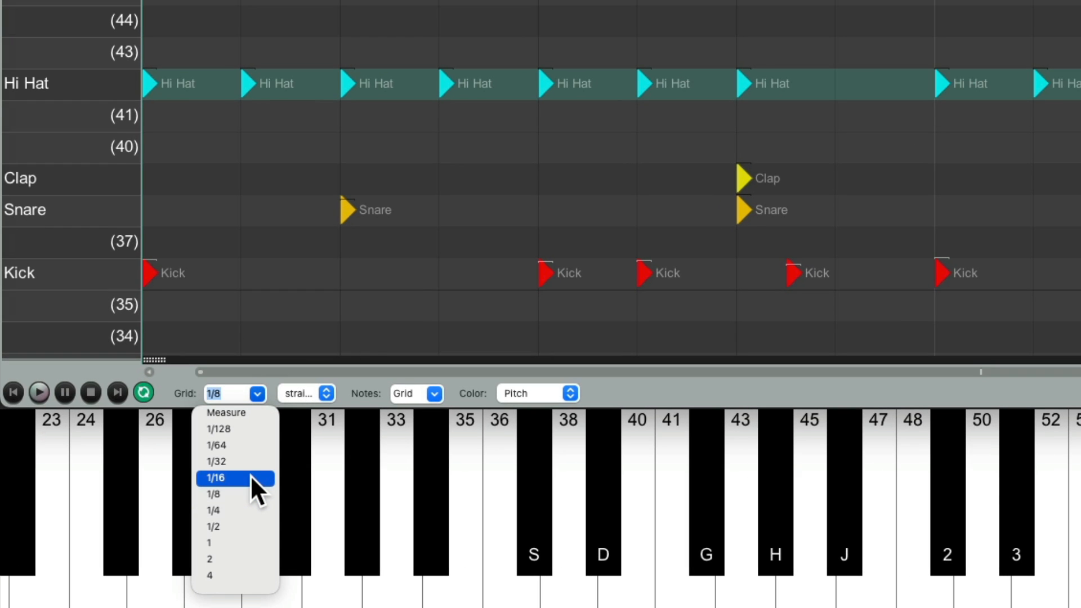
left_click(234, 478)
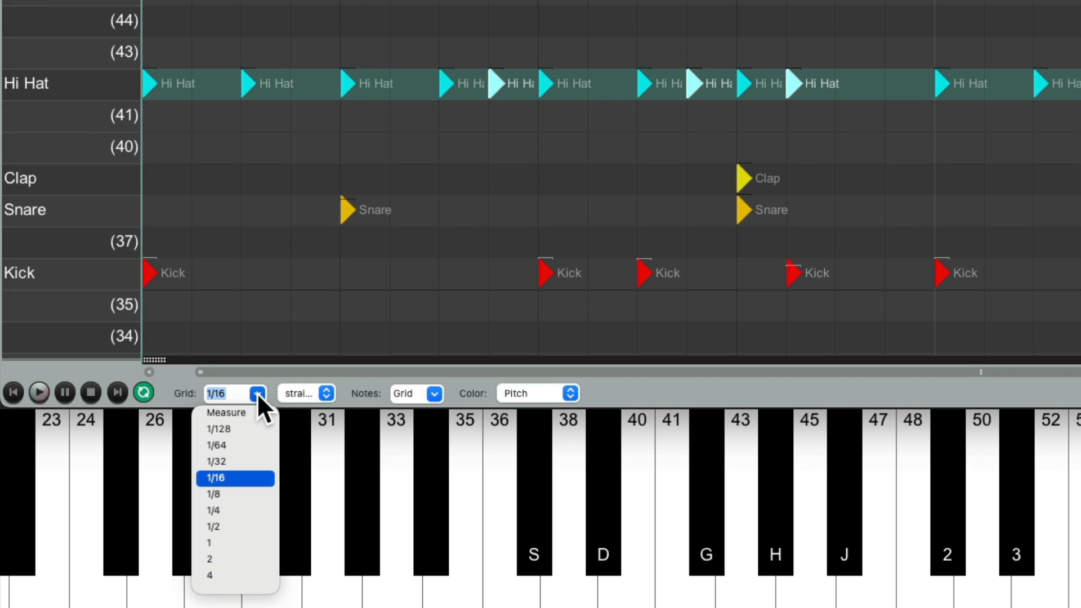
mouse_move(261, 411)
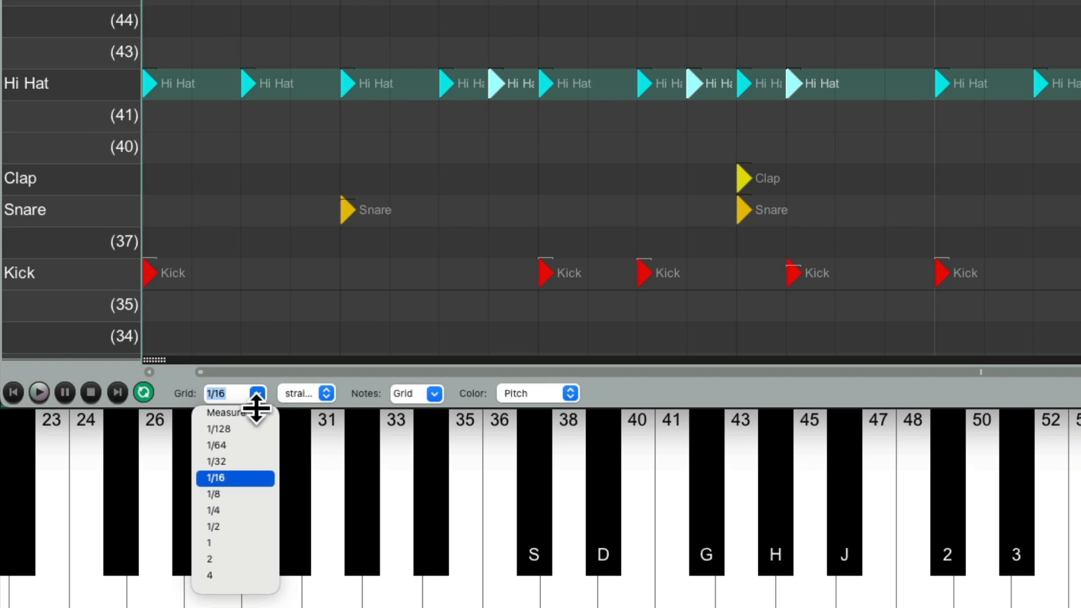
Step: Switch the MIDI editor grid to 1/64
left_click(215, 446)
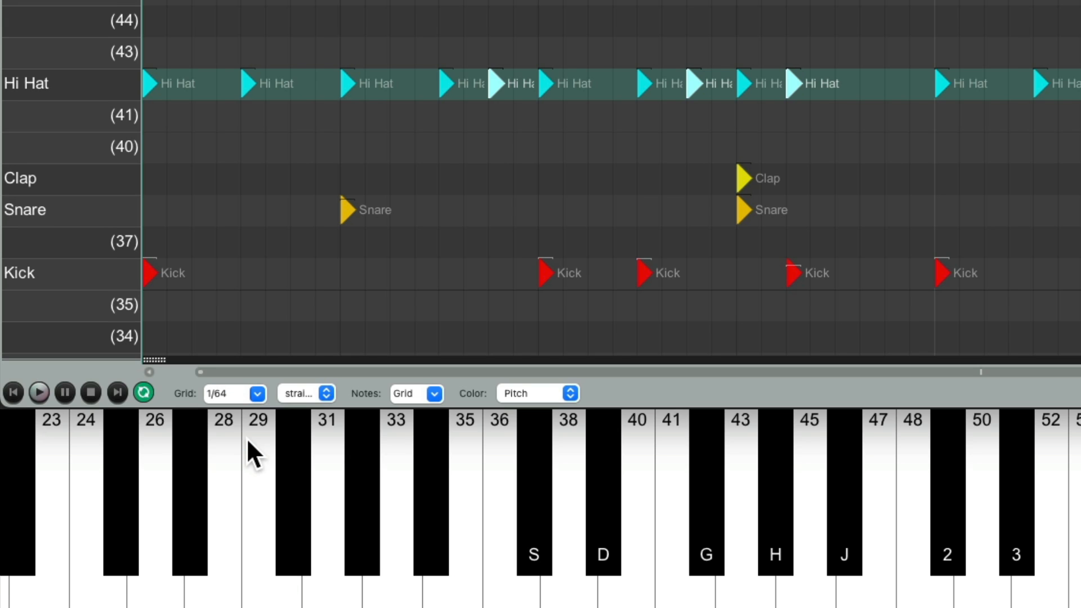